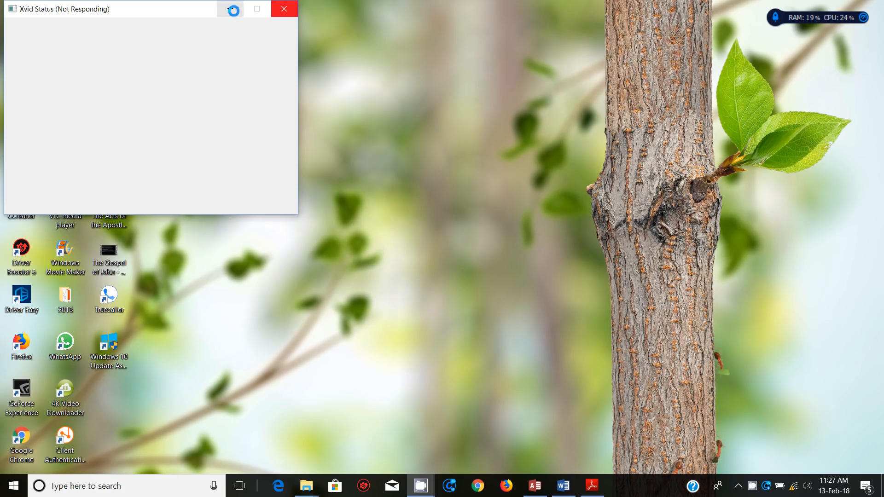
- Close the unresponsive Xvid Status window, leaving the desktop clear
left_click(283, 9)
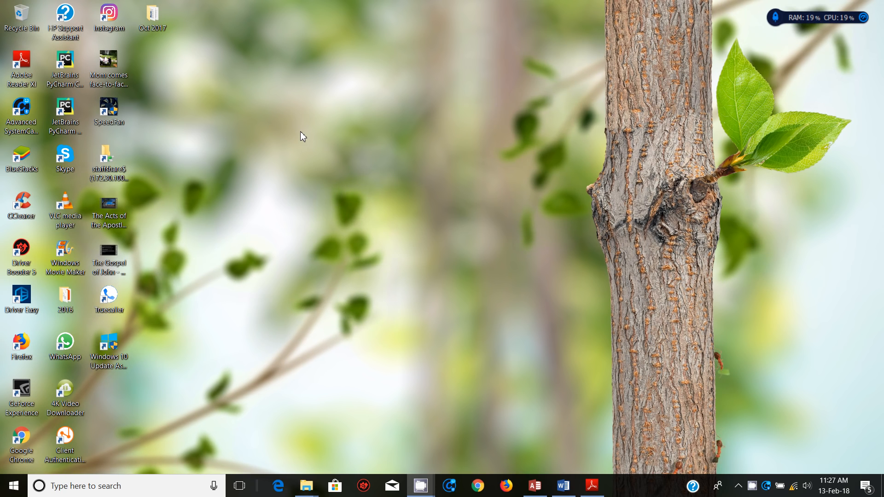
- Bring up the exam paper in Adobe Reader and scroll to page 8 with questions 25 and 26
left_click(592, 486)
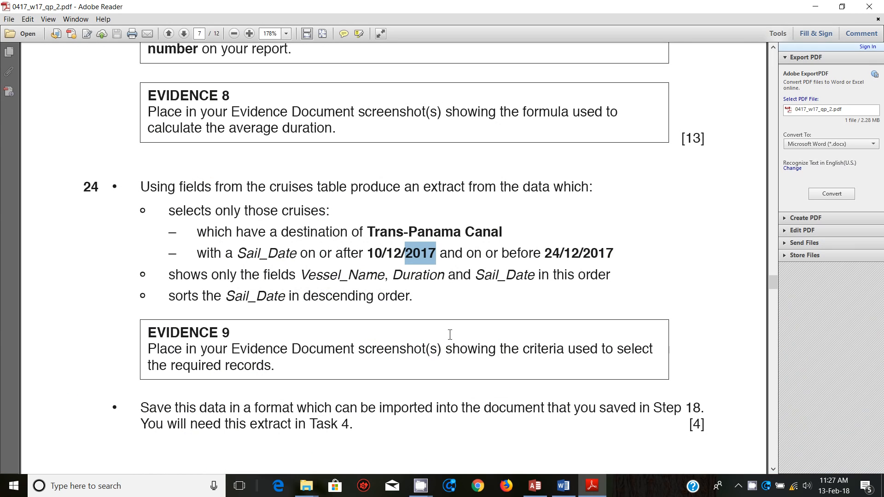
scroll("down", 3)
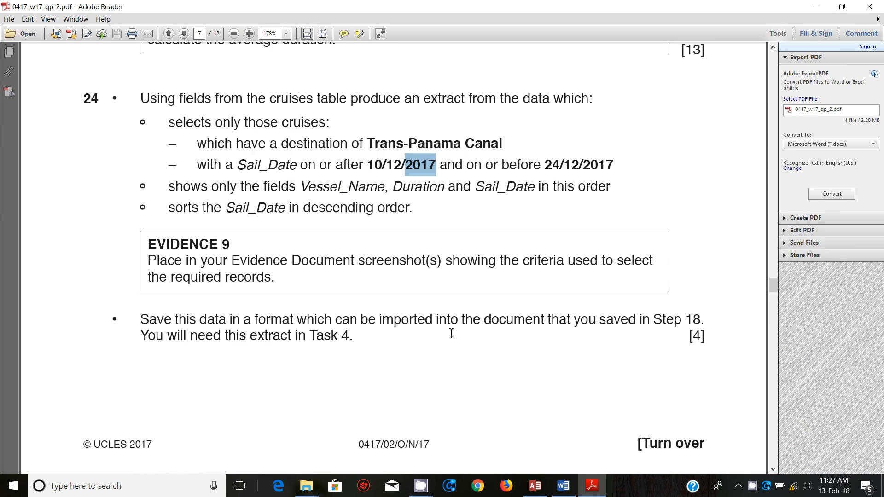
left_click(171, 33)
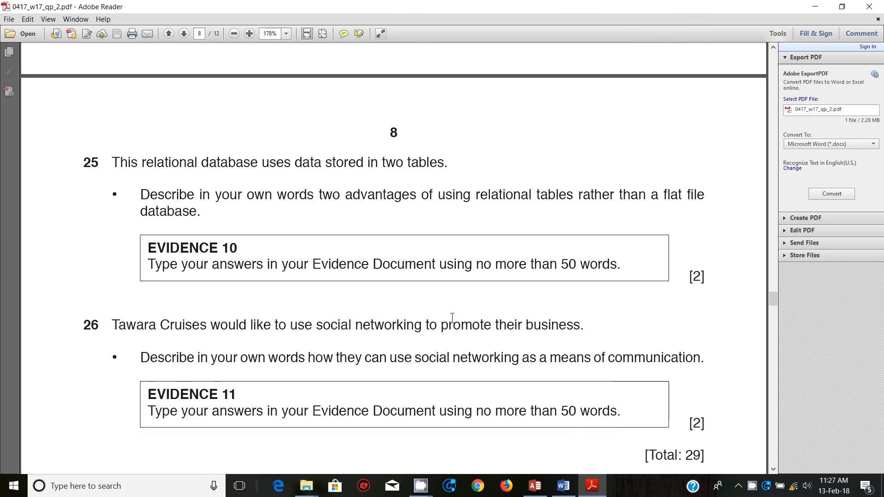
scroll("down", 3)
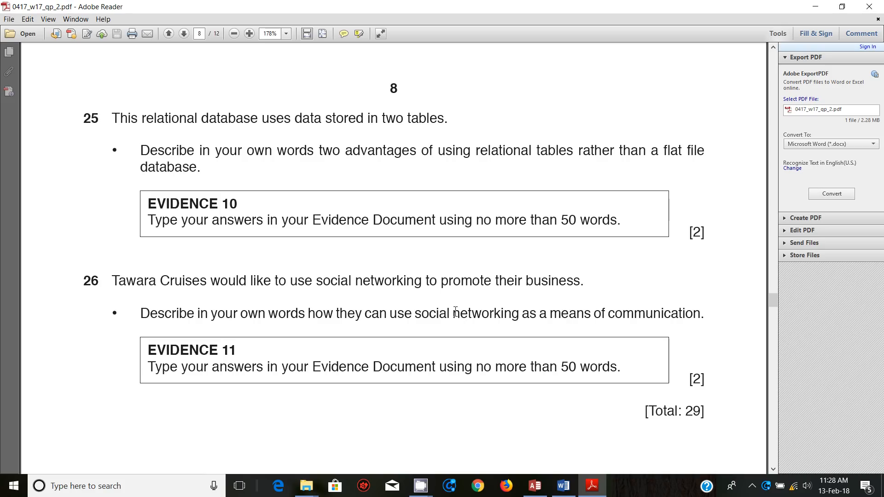
- Switch to the evidence document and place the cursor under the Step 25 two-advantages heading
left_click(564, 486)
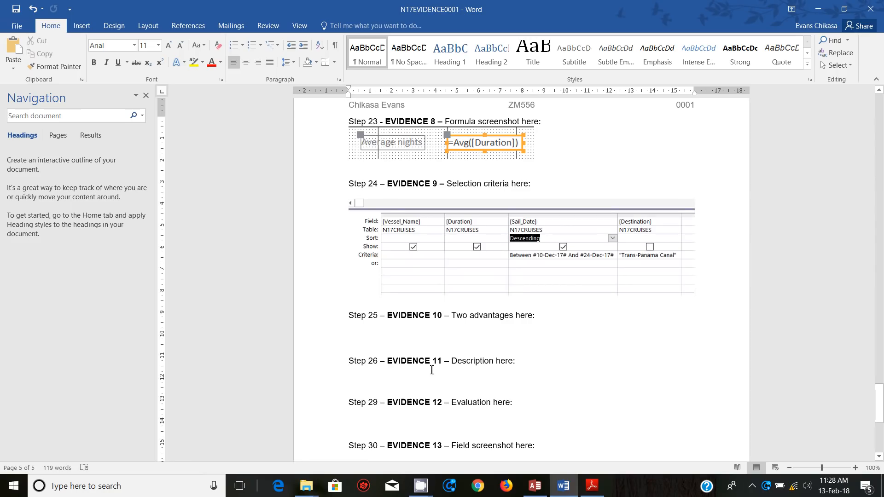
mouse_move(423, 325)
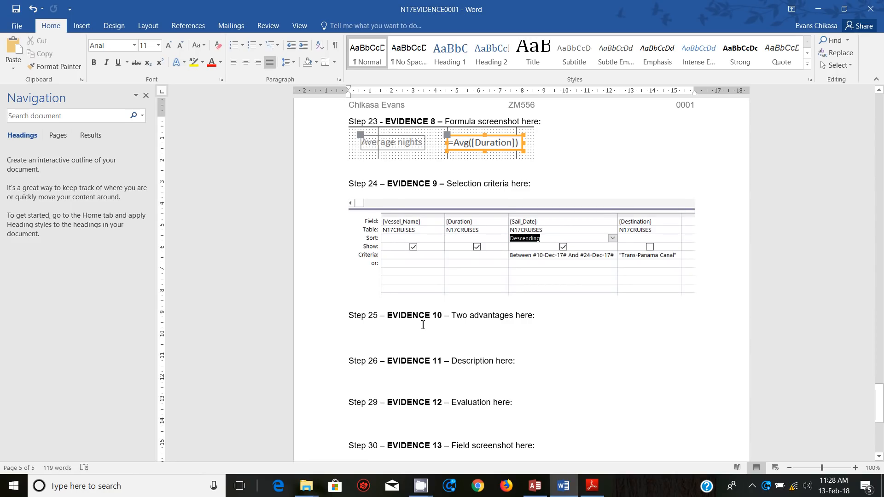
left_click(350, 327)
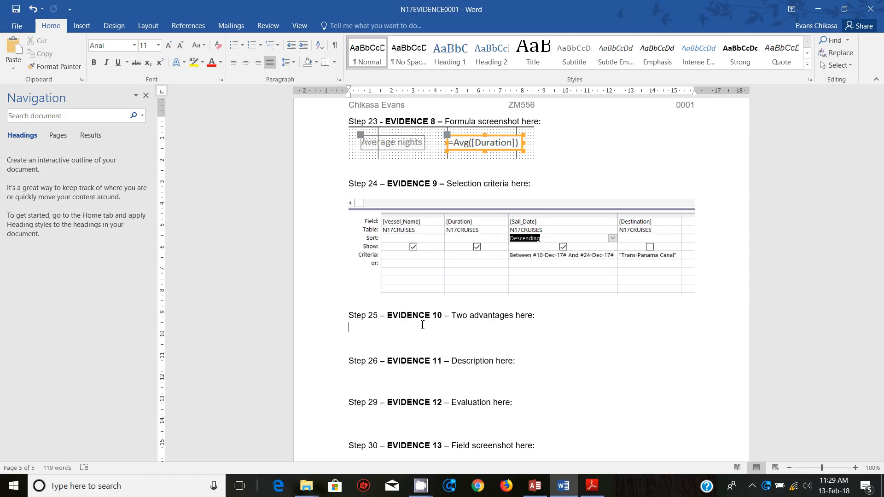
- Write that a relational database avoids or prevents duplication of data, known as data redundancy
type("R")
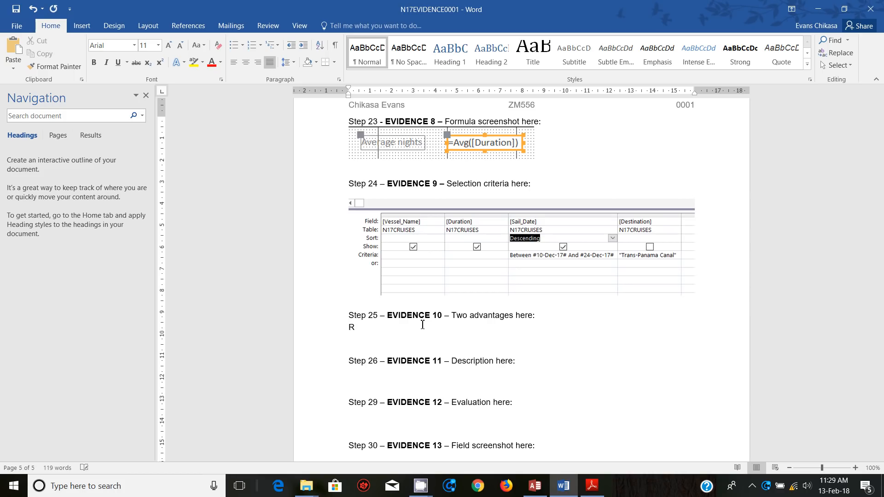
type("elationsla")
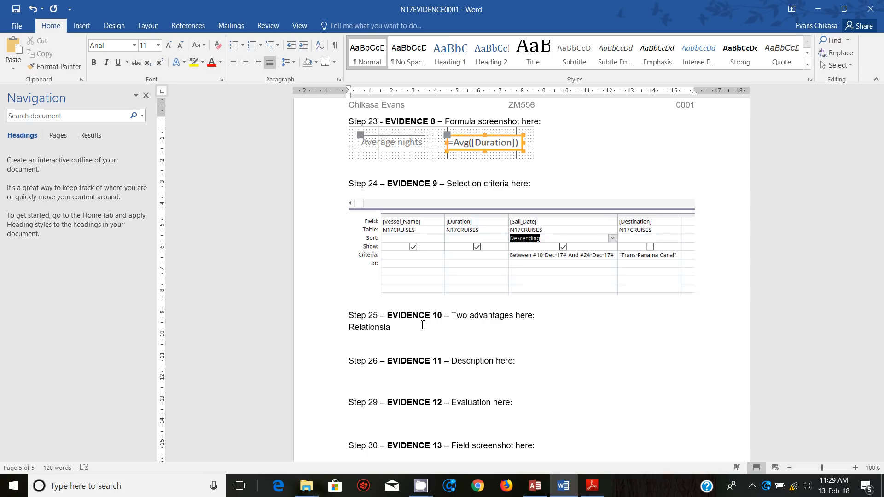
key("Backspace")
type("al datab")
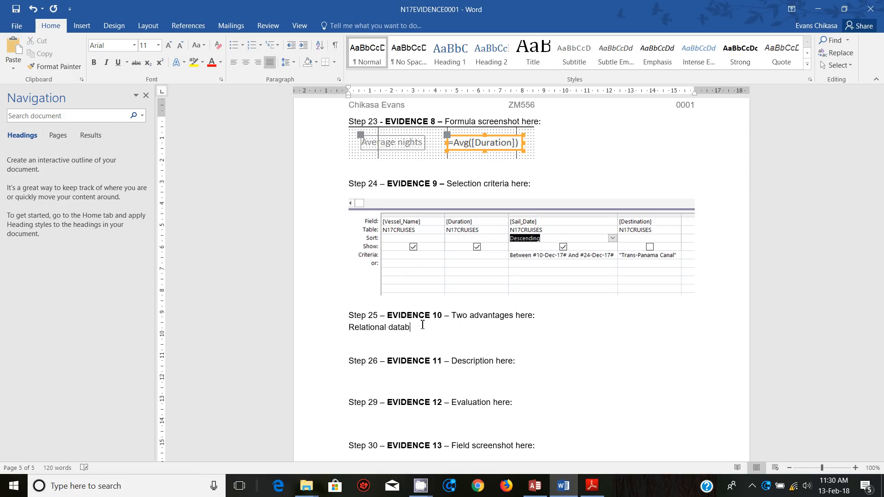
type("ase")
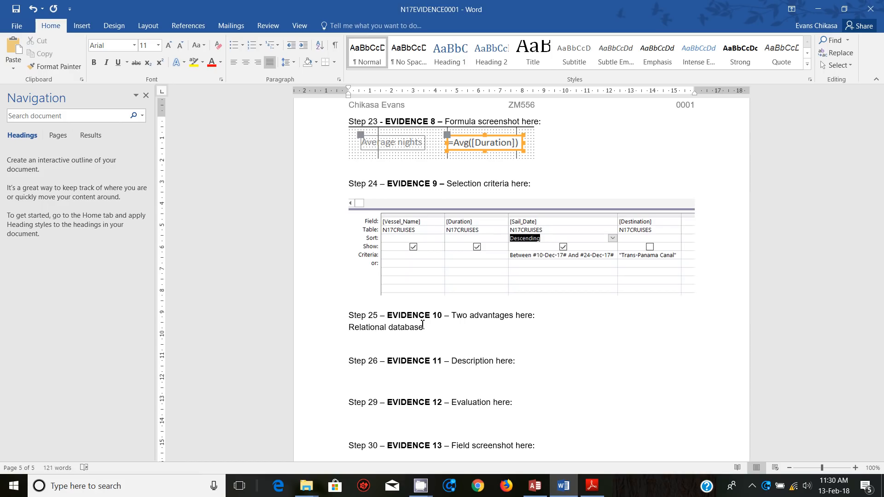
type("avoides")
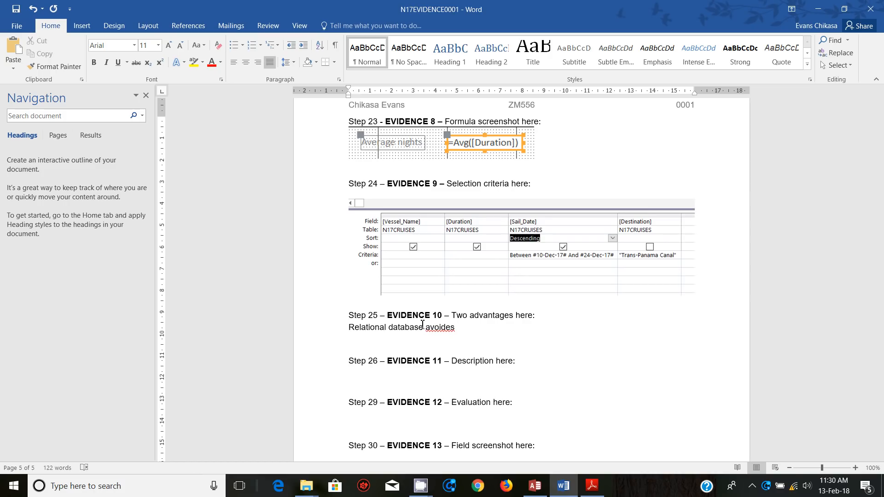
key("Backspace")
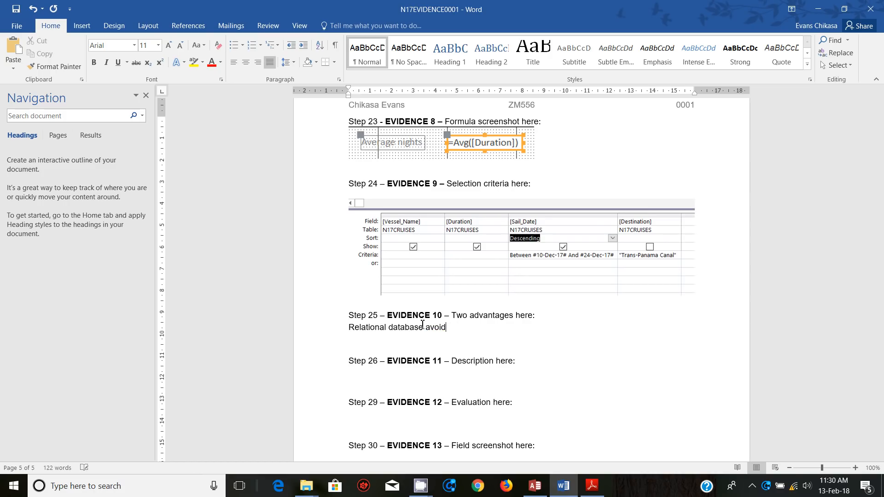
type("s or pre")
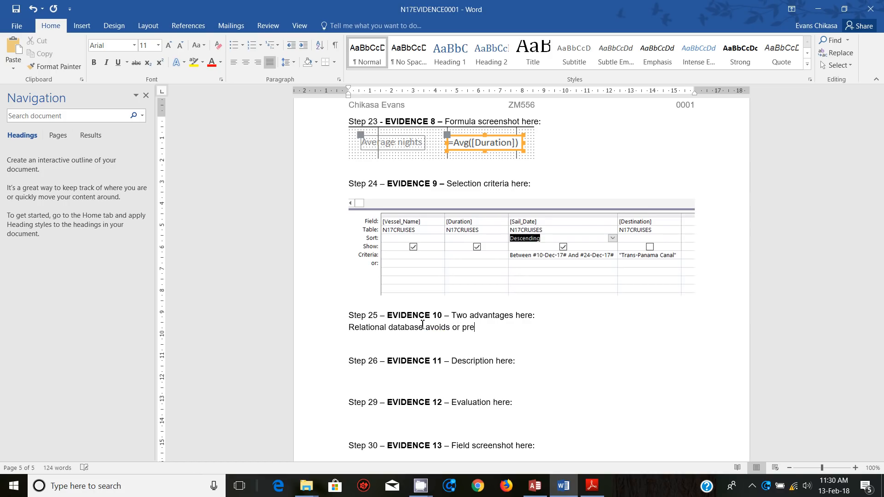
type("vents the du")
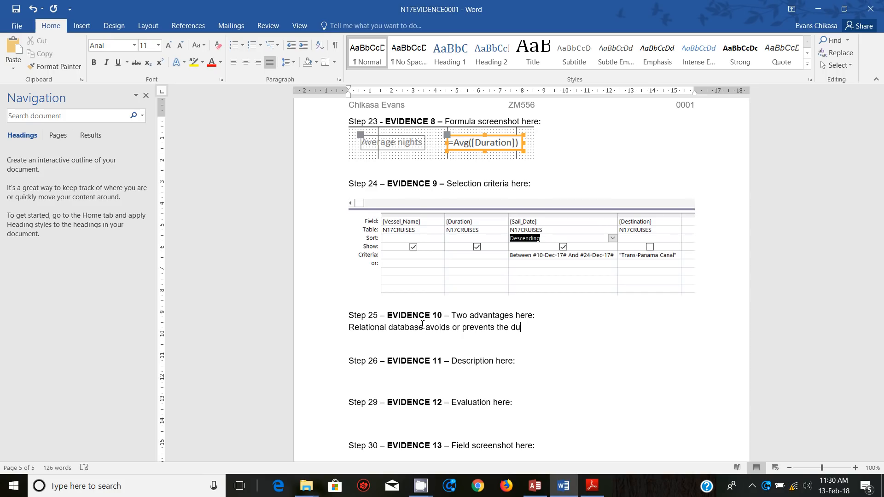
type("plication of")
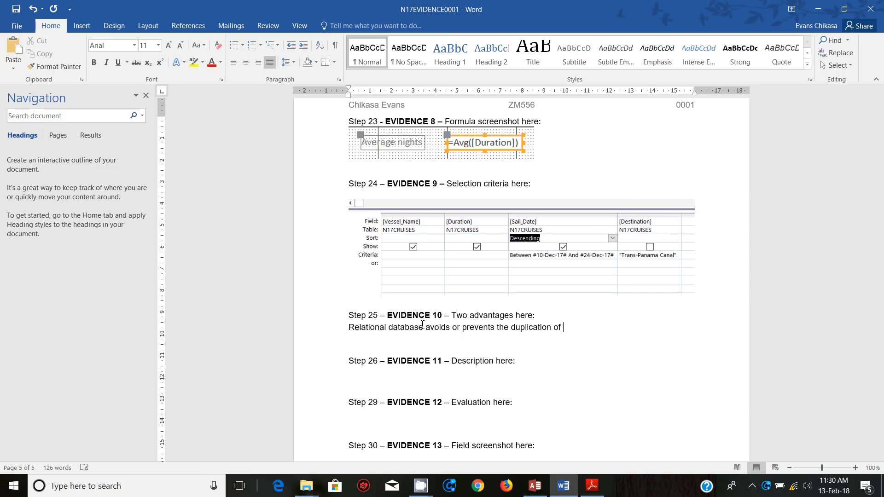
type("data also d")
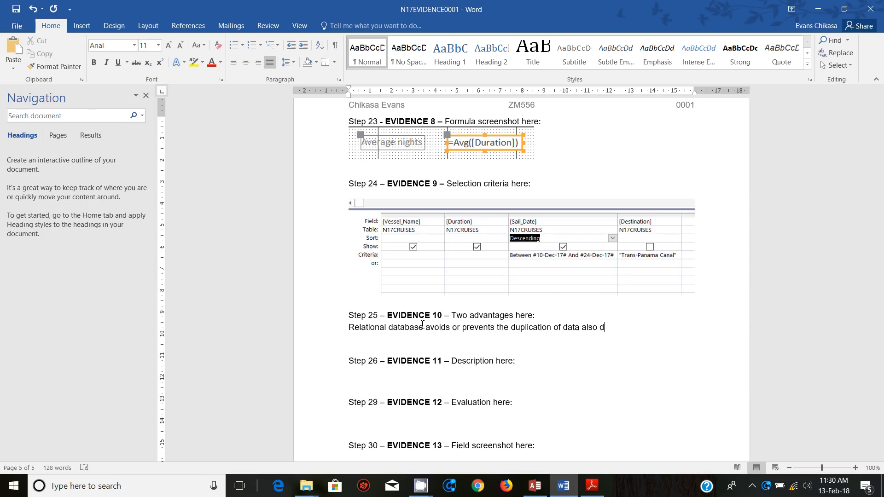
type("ata")
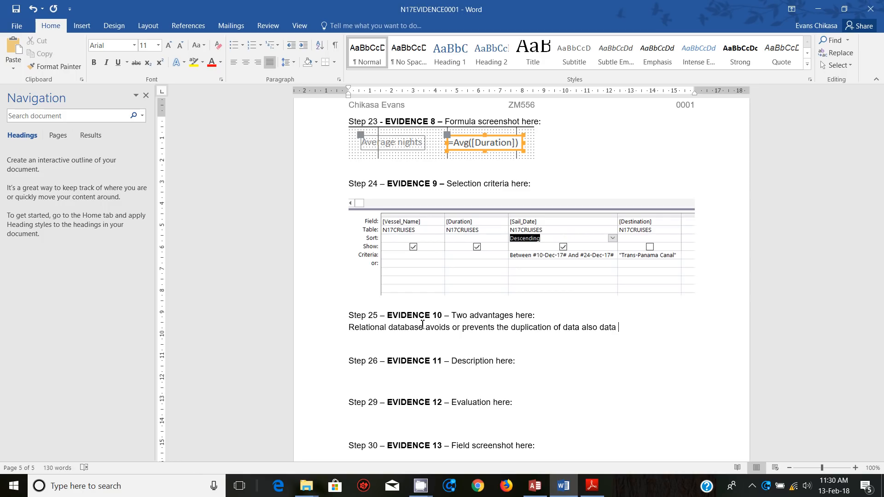
type("kn")
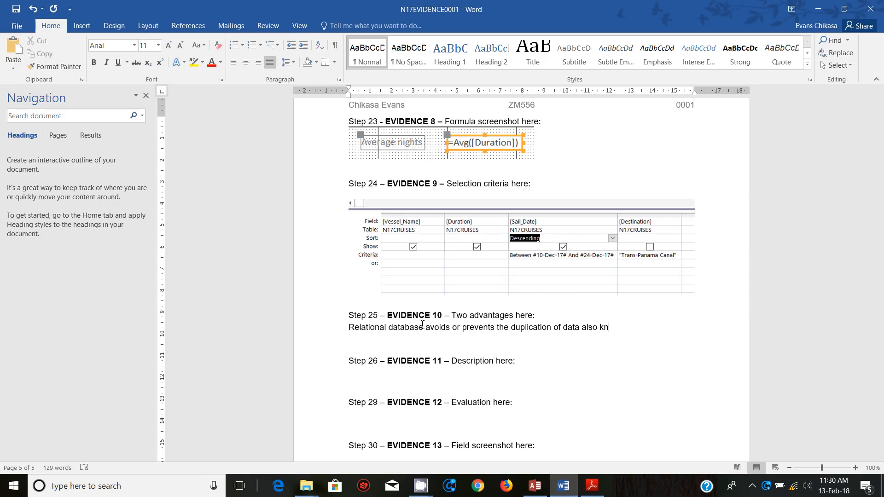
type("owns as")
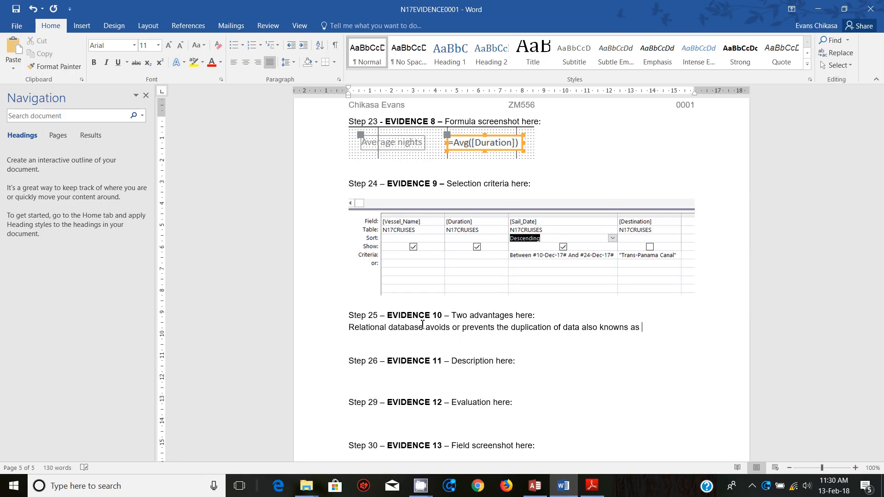
type("data redundancy")
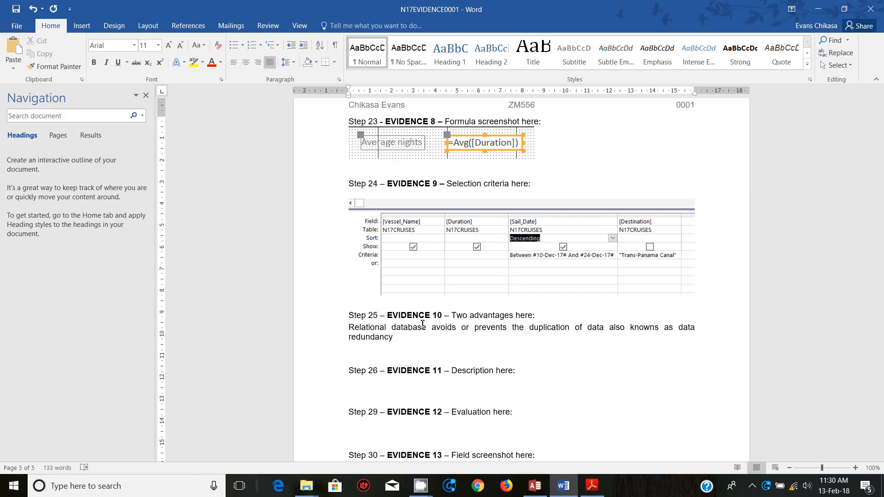
type("it")
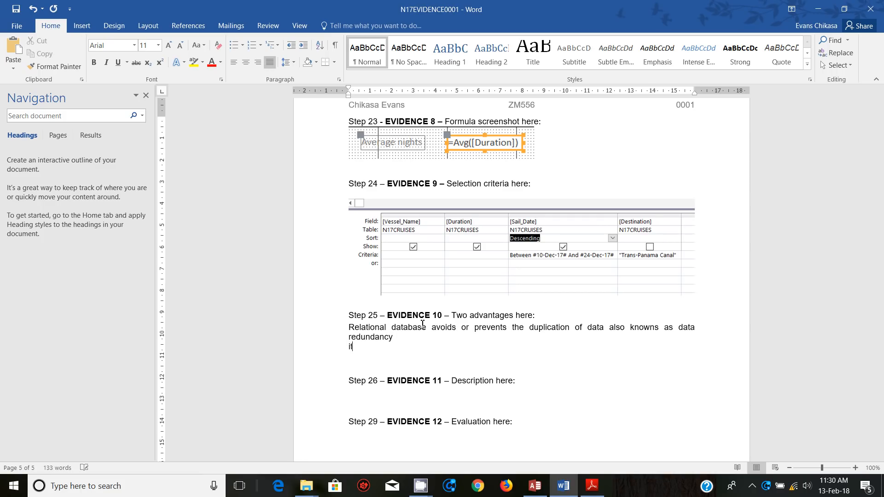
type("t a;")
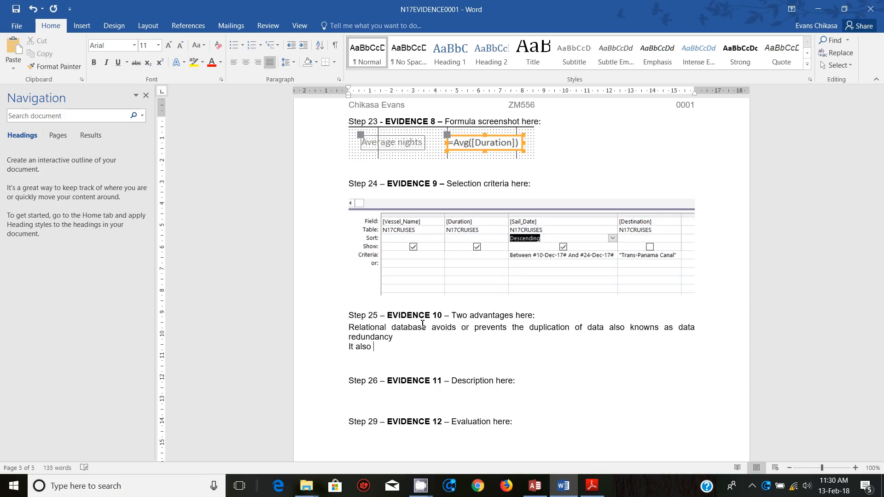
- Add that it also minimizes the likelihood of making data entry errors
type("mini")
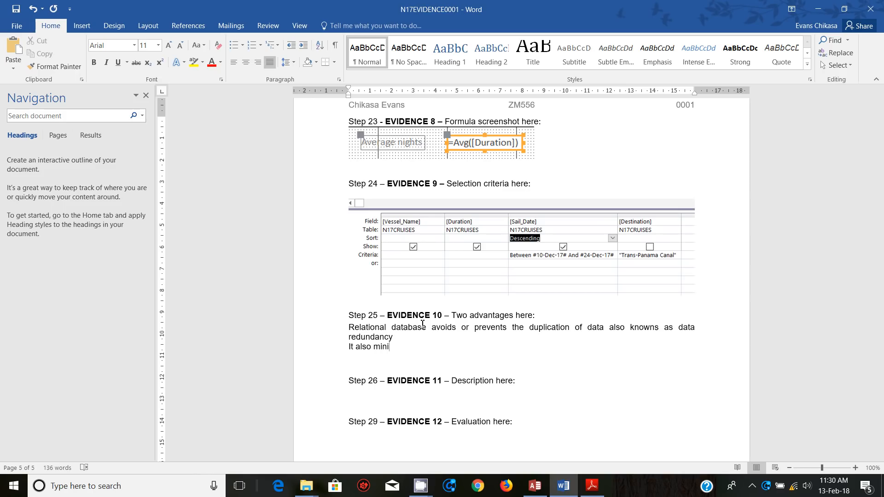
type("nuses t")
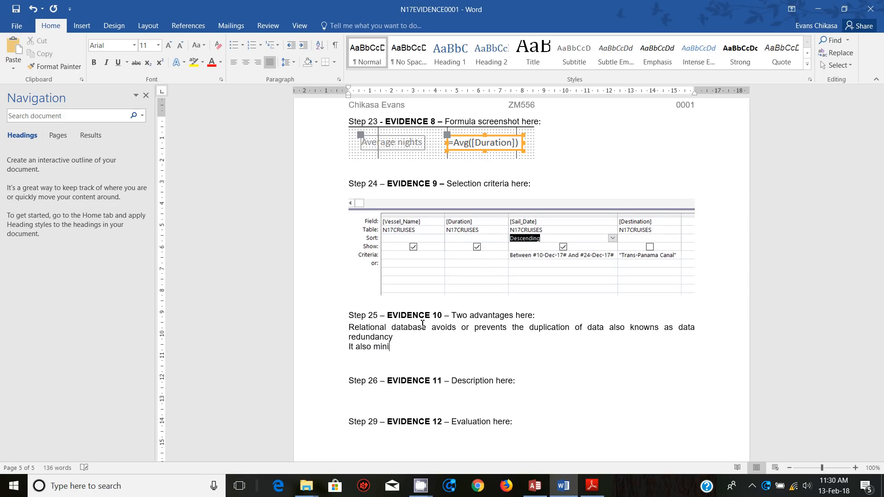
type("mizes")
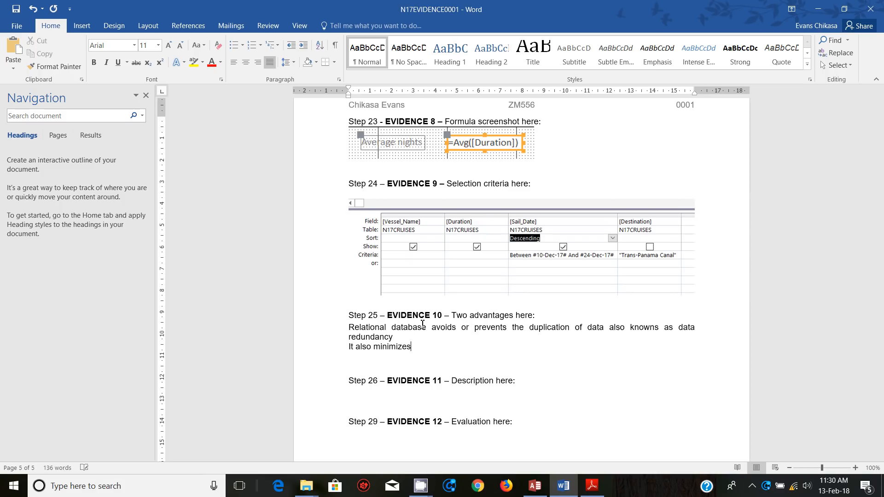
type("the r=li")
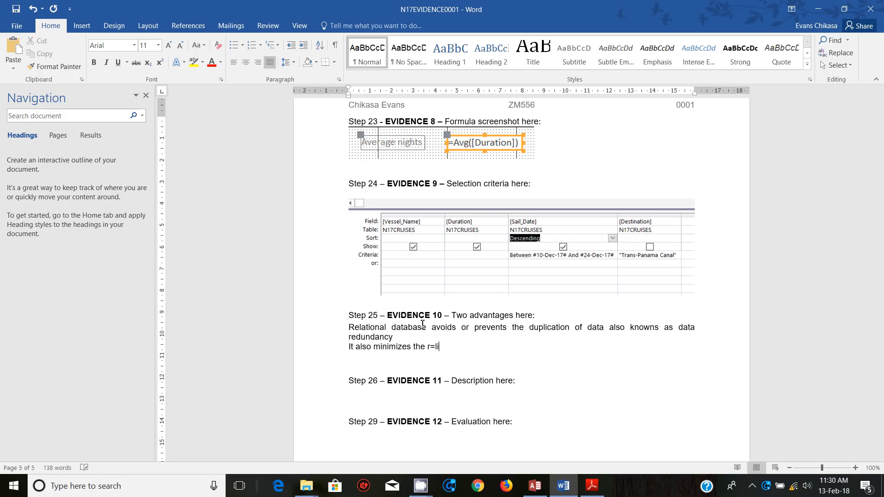
type("ikely")
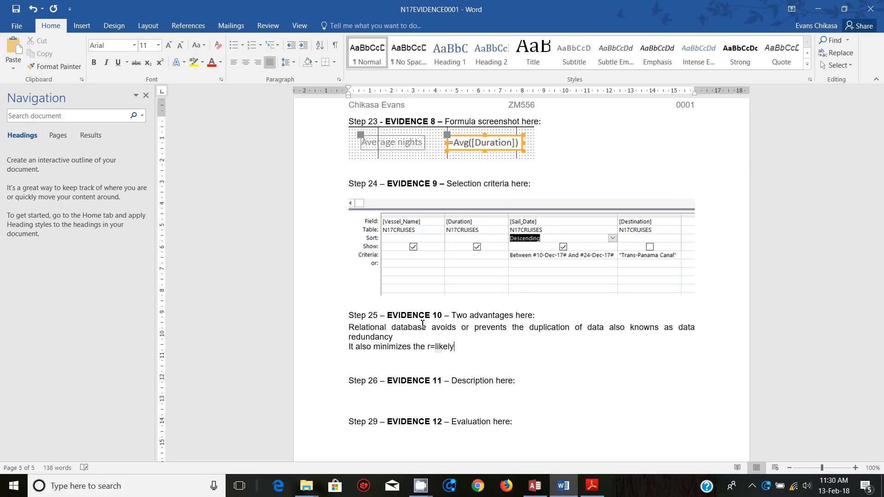
key("BackSpace")
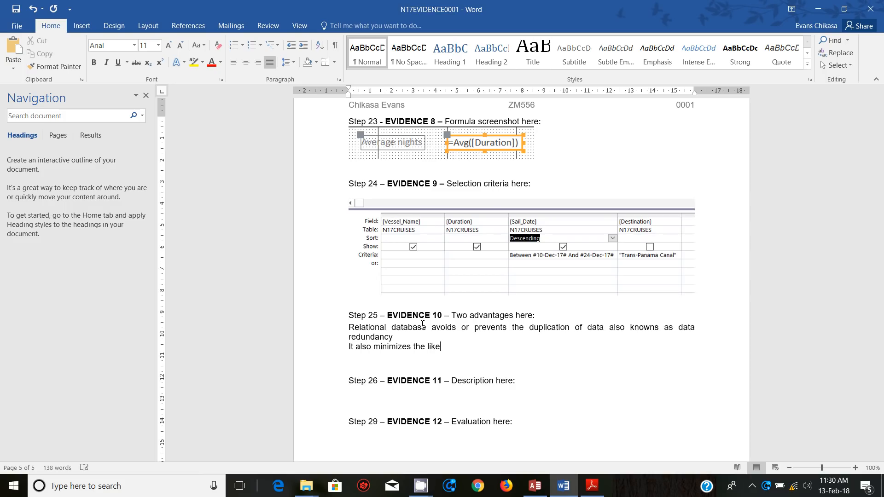
type("y")
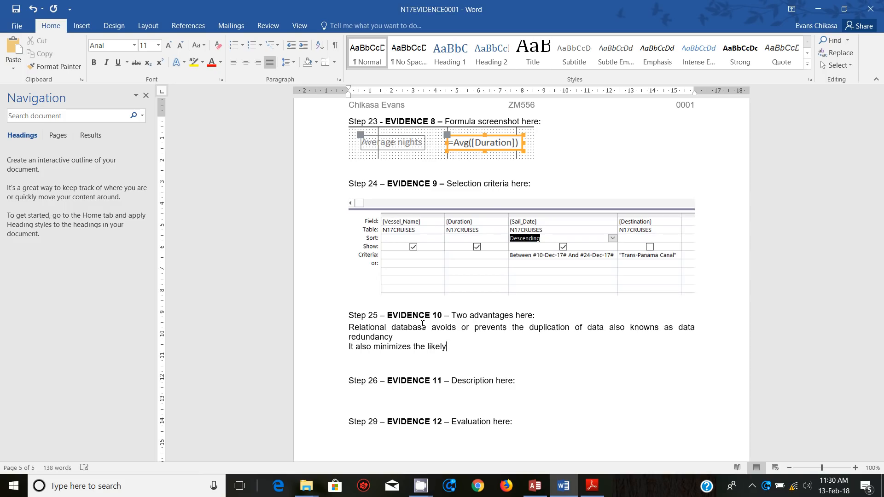
type("hood o")
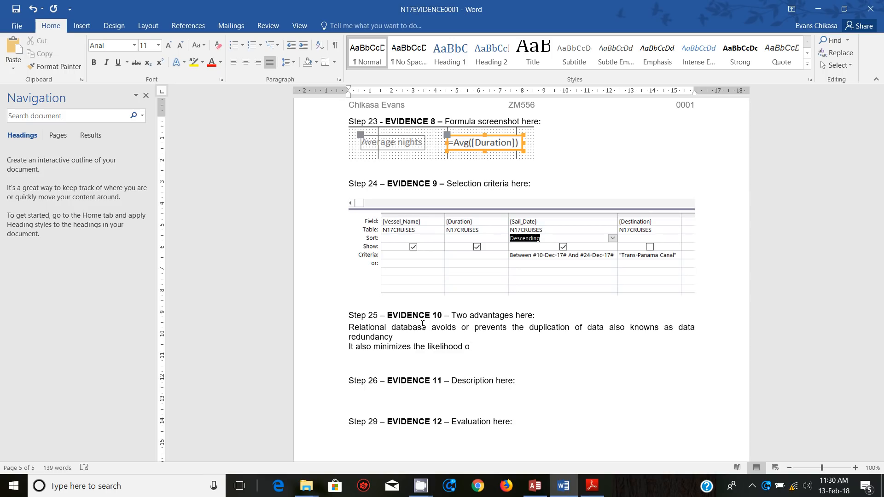
type("f")
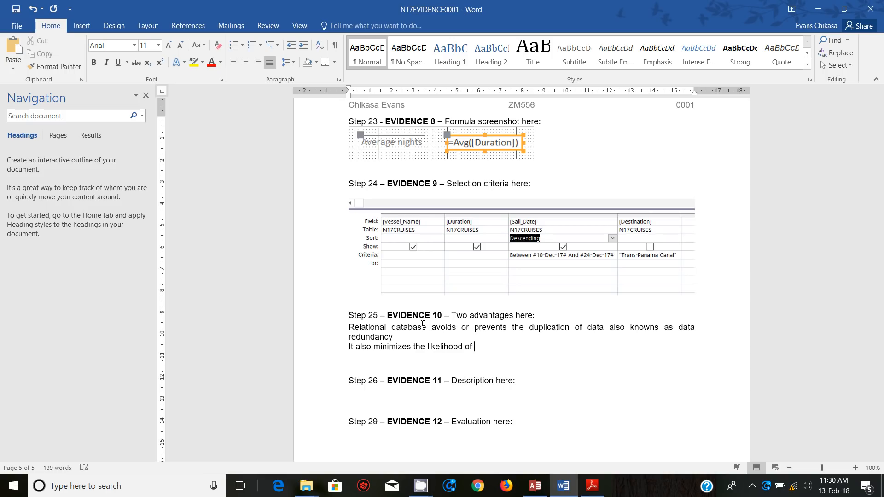
type("making")
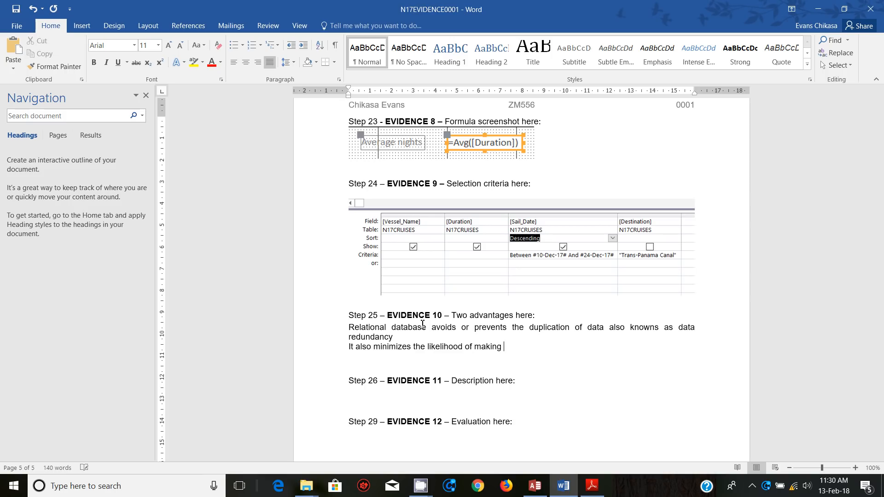
type("data en")
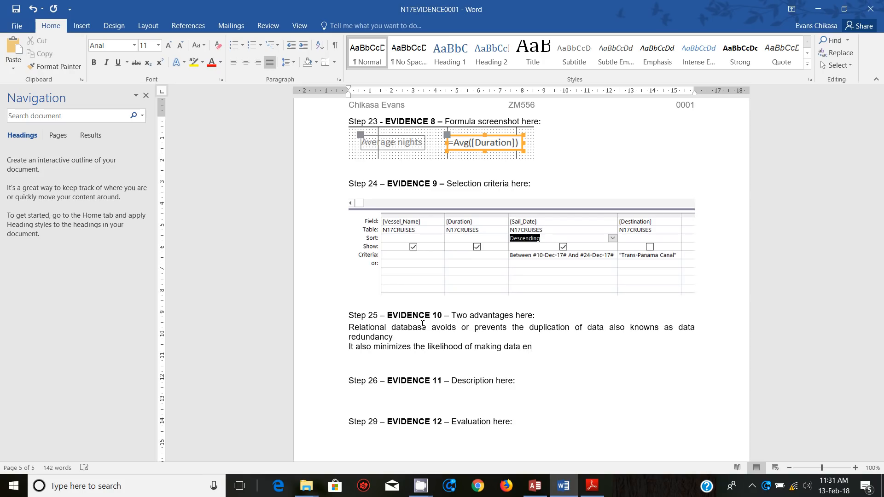
type("try")
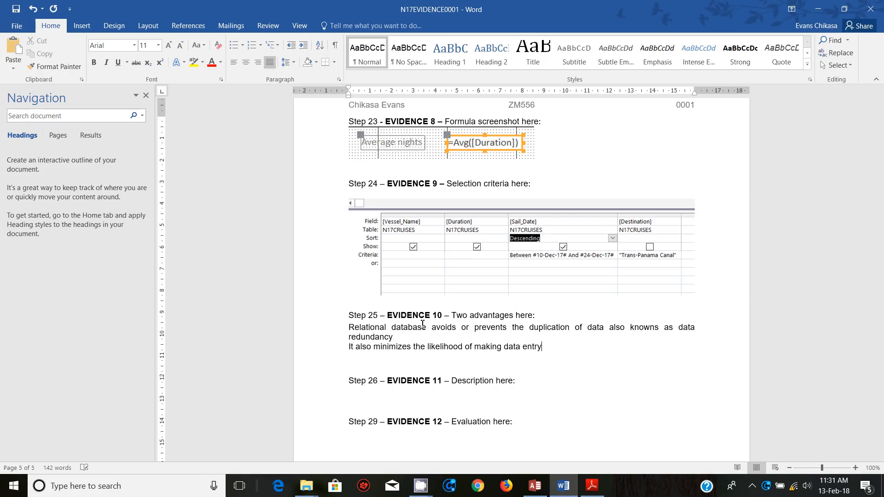
type("error")
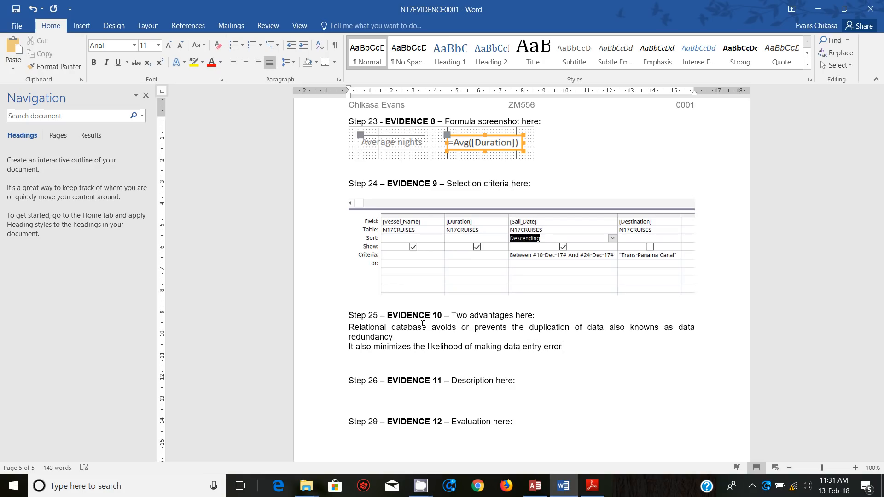
type("s")
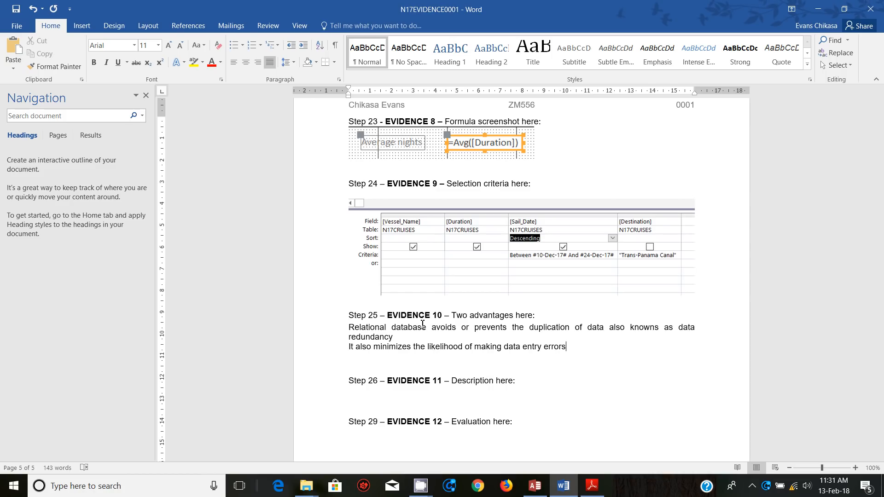
- Add that it reduces the storage requirements as well
type("as well")
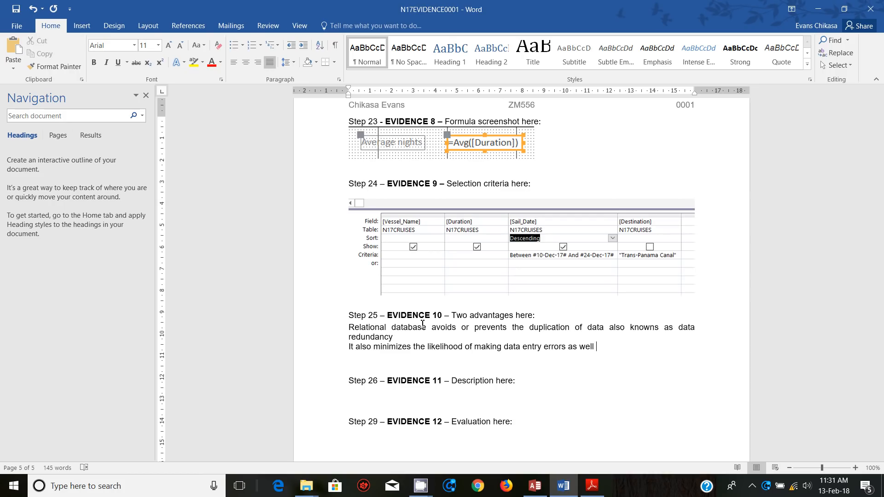
type("as")
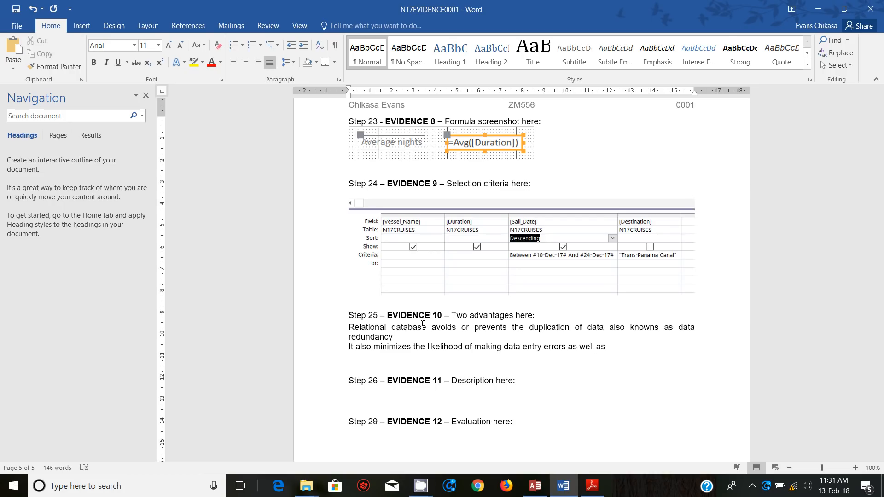
type("reduc")
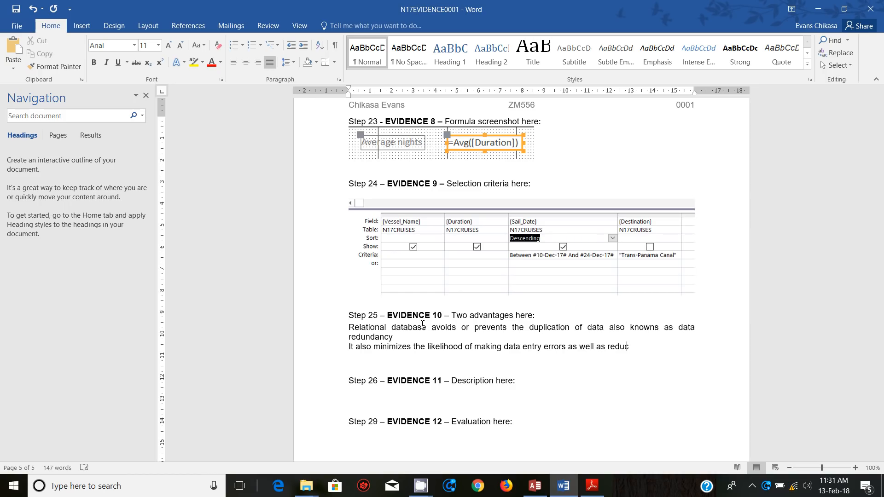
type("es the")
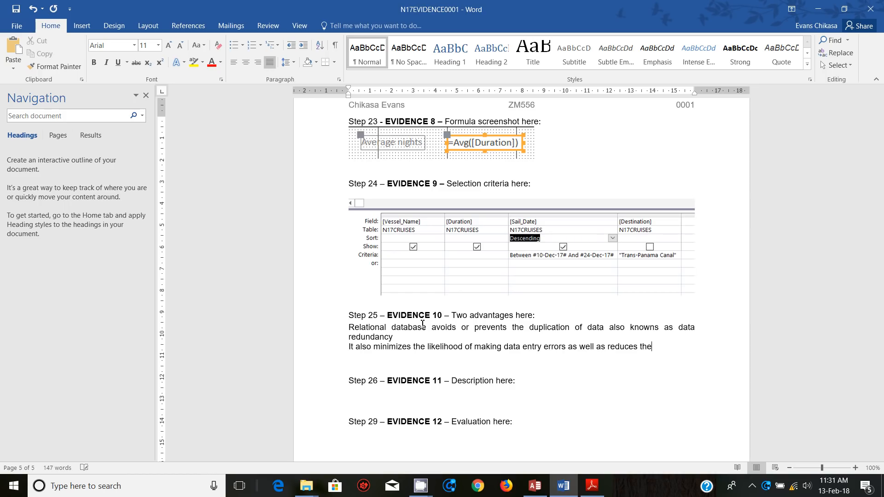
type("storage")
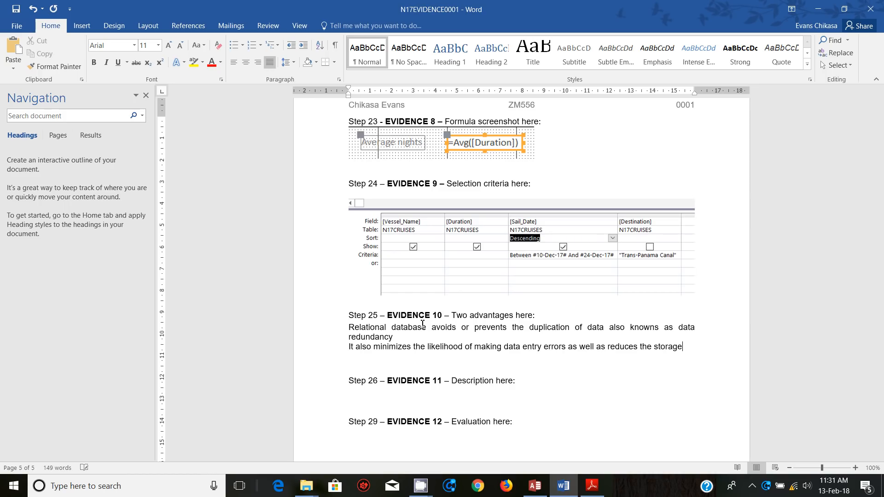
type("requiremen")
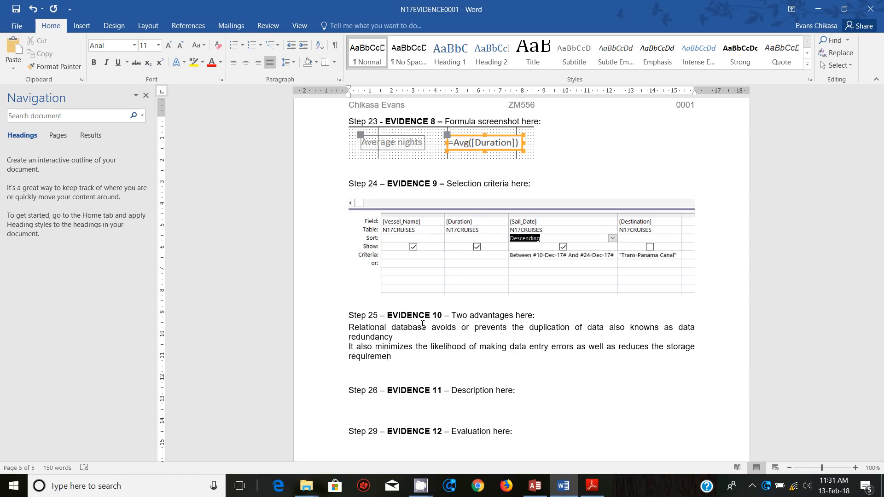
type("ts")
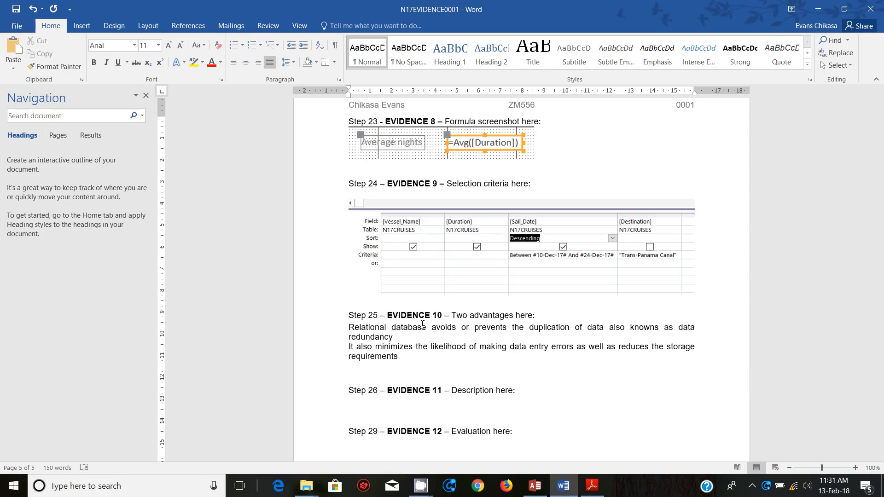
type(".")
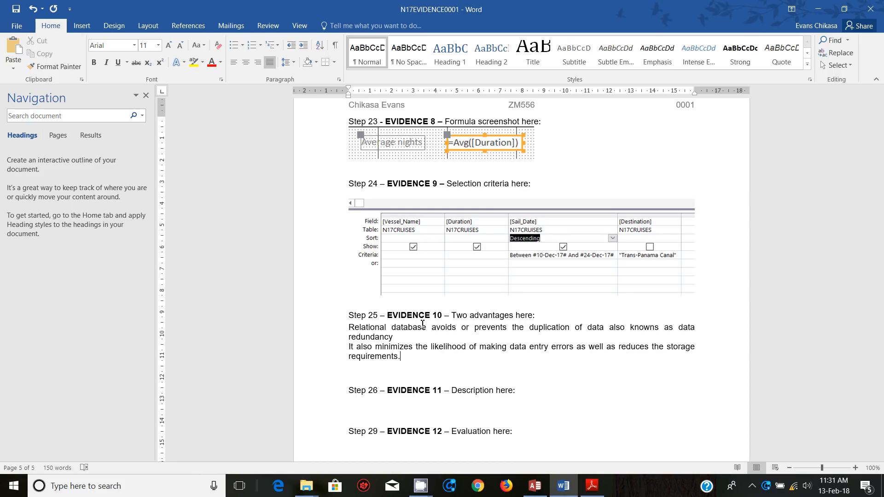
- Write the second reason: relational databases also help to update data faster
type("The")
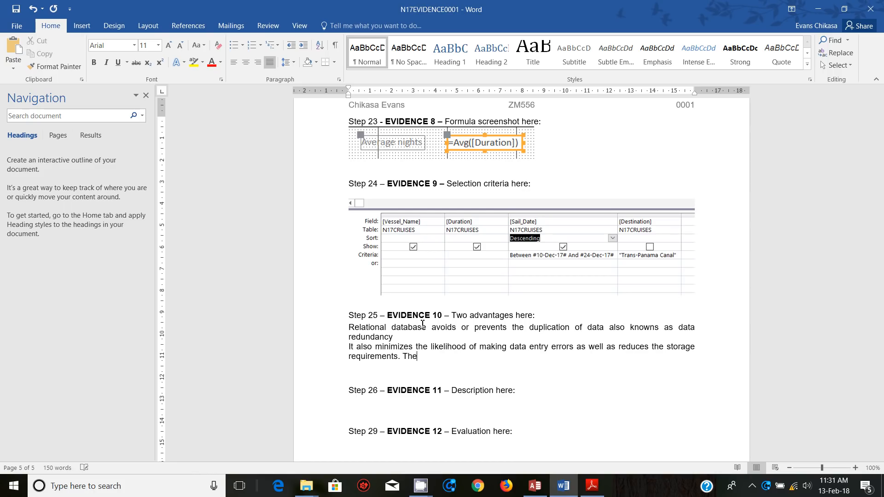
type("other re")
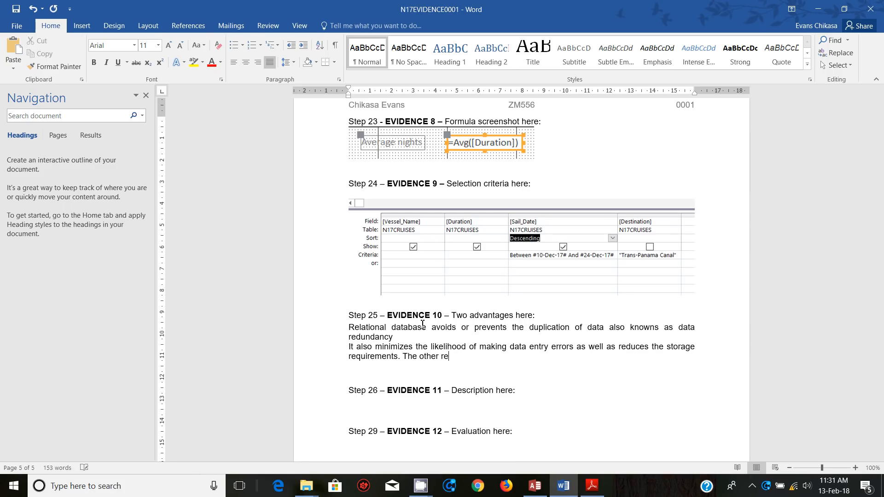
type("ason")
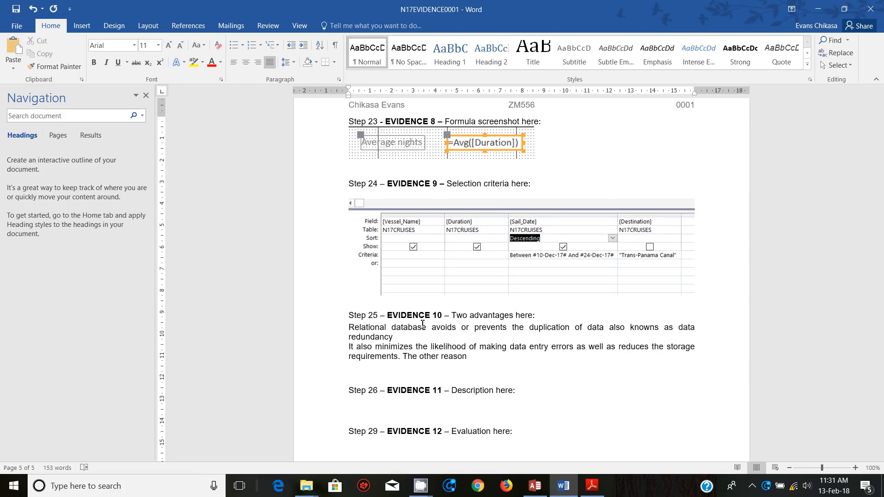
type("is that")
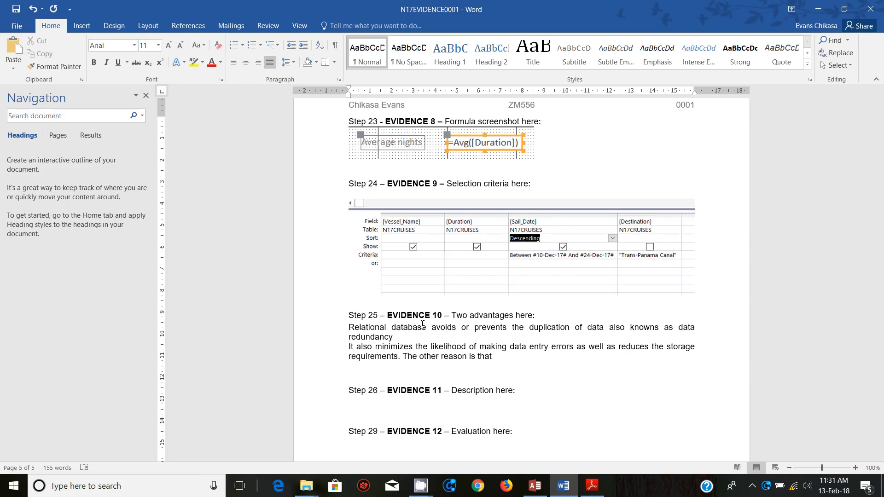
type("re")
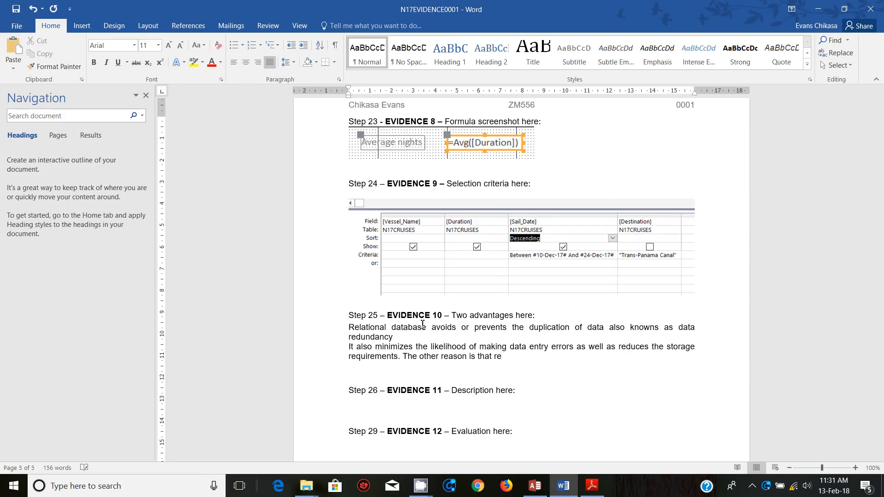
type("la")
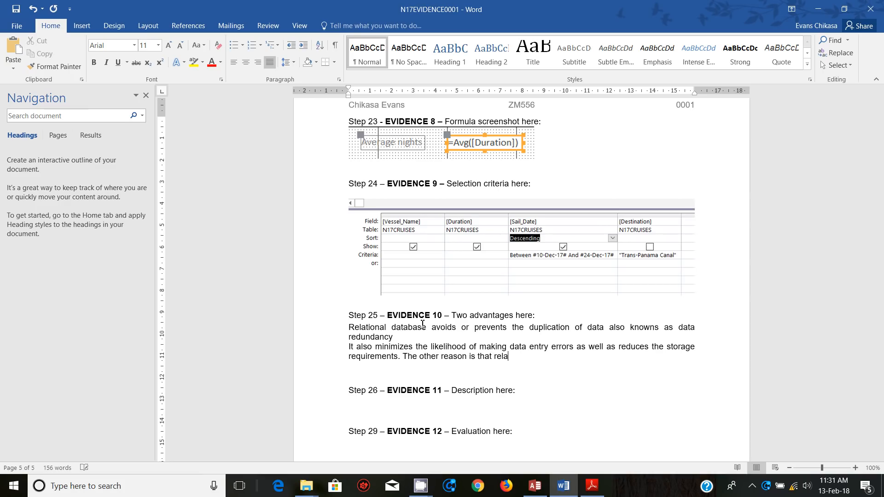
type("tional databases")
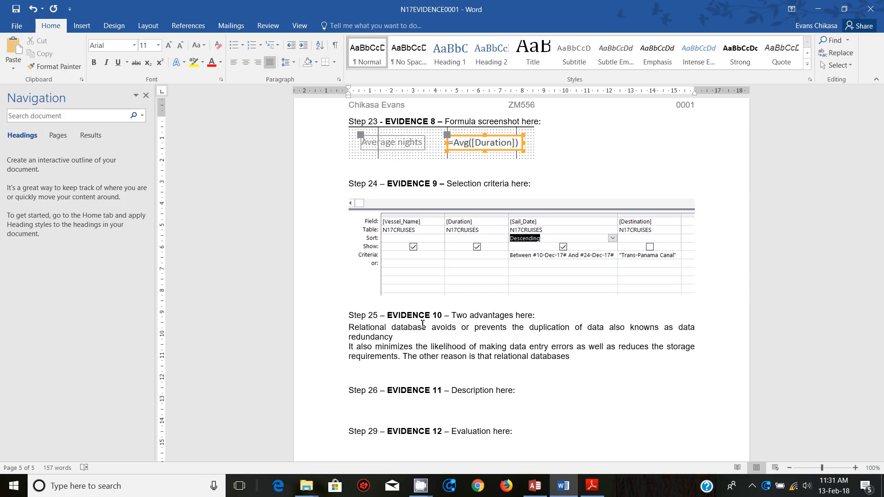
type("also help to")
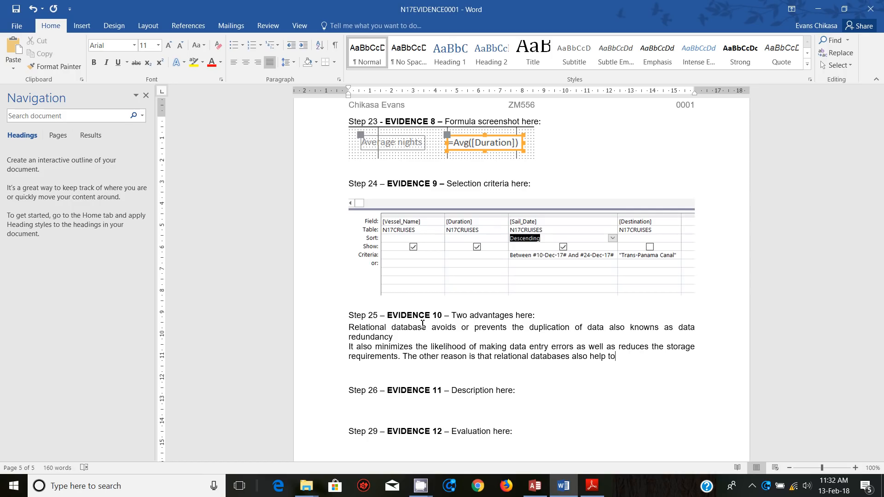
type("update")
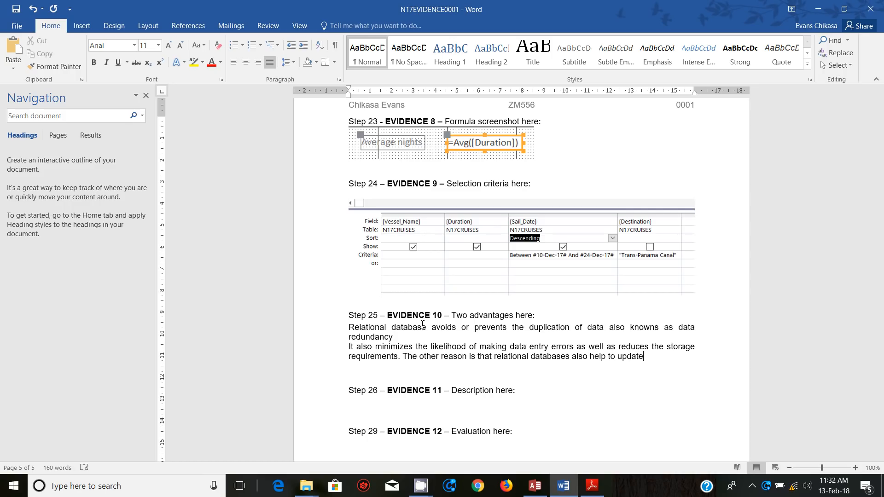
type("date")
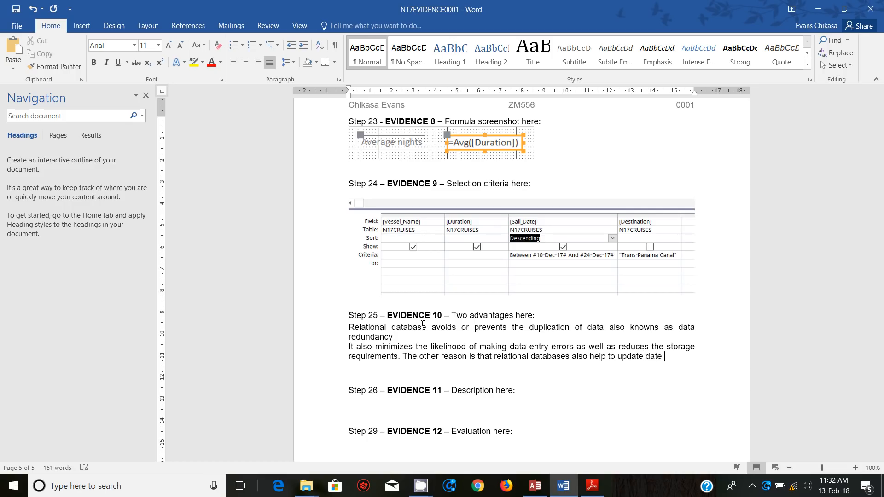
type("fa")
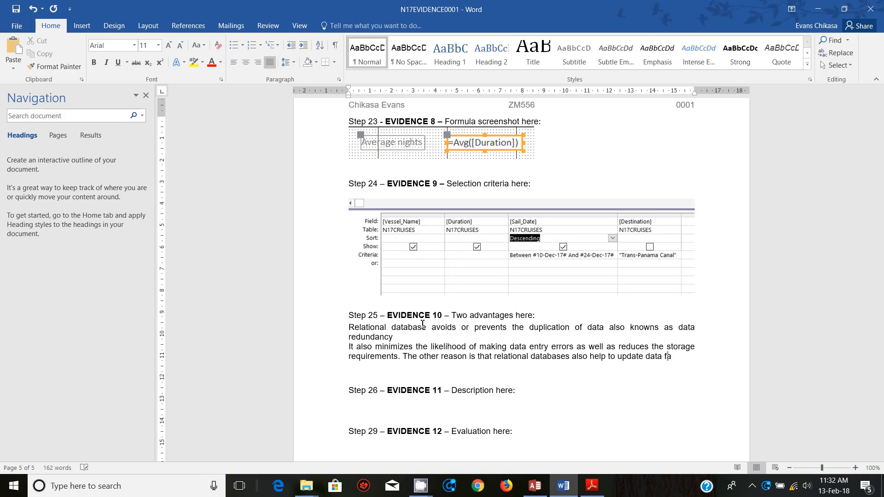
type("ster")
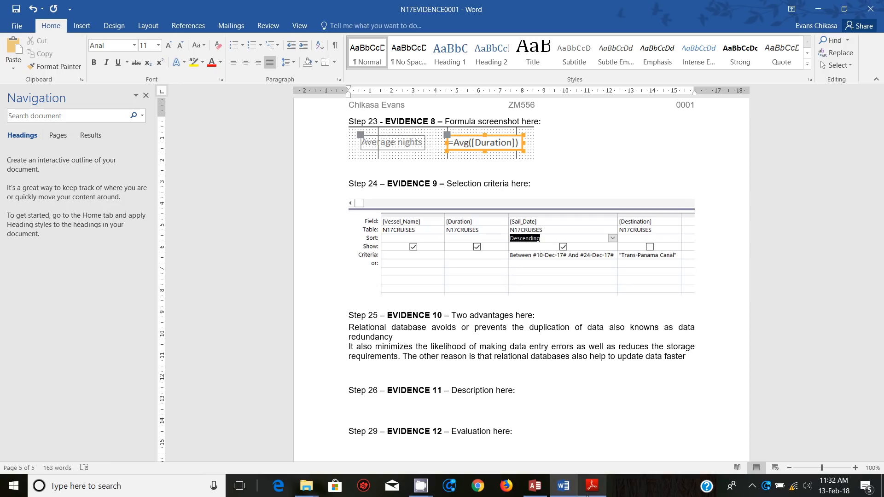
- Switch to the question paper in Adobe Reader to read question 26 on social networking
left_click(591, 487)
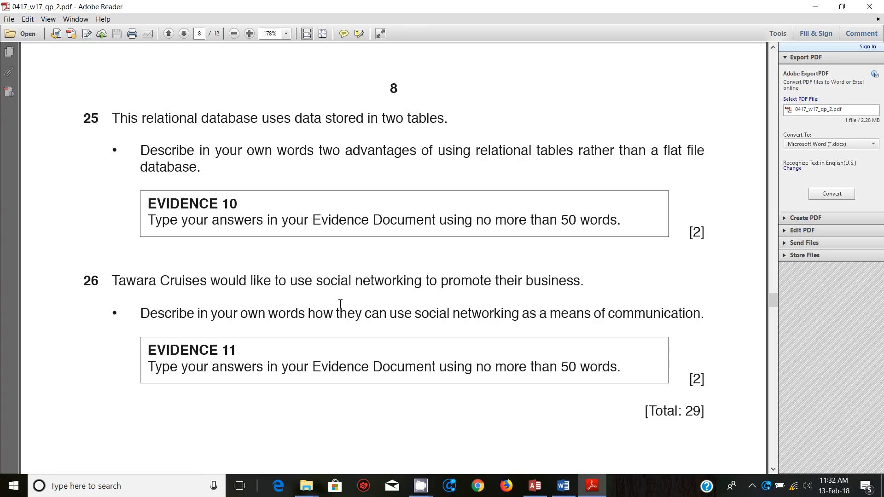
mouse_move(415, 299)
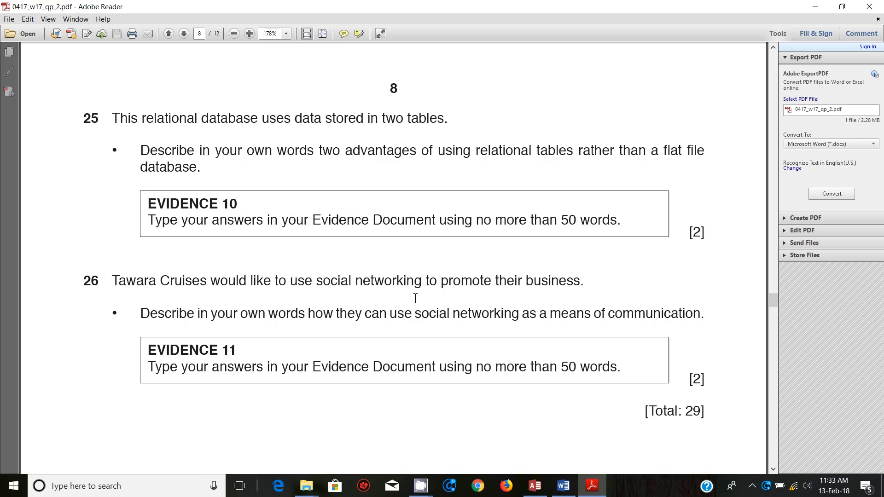
mouse_move(519, 449)
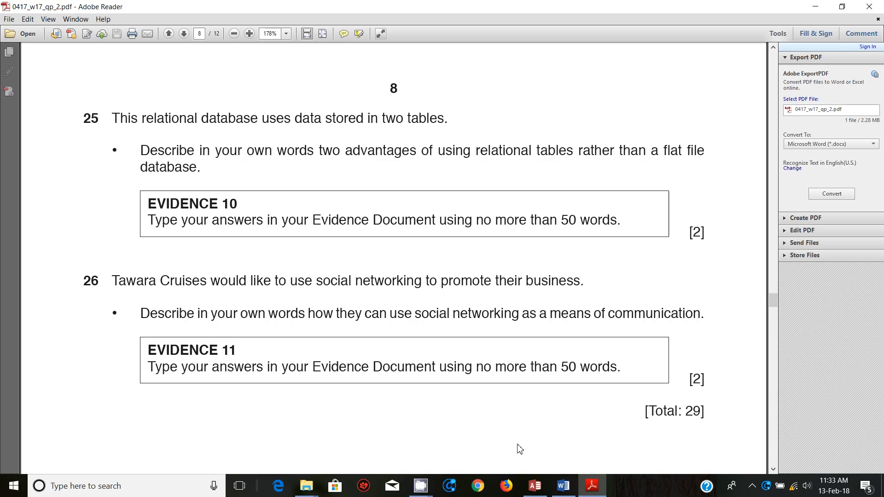
- Return to the evidence document and write that you can request customer feedback on your business
left_click(564, 485)
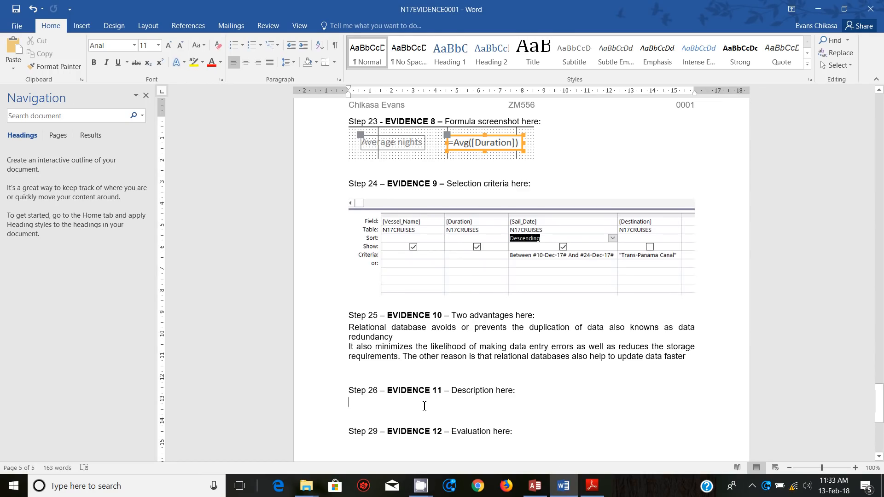
type("You")
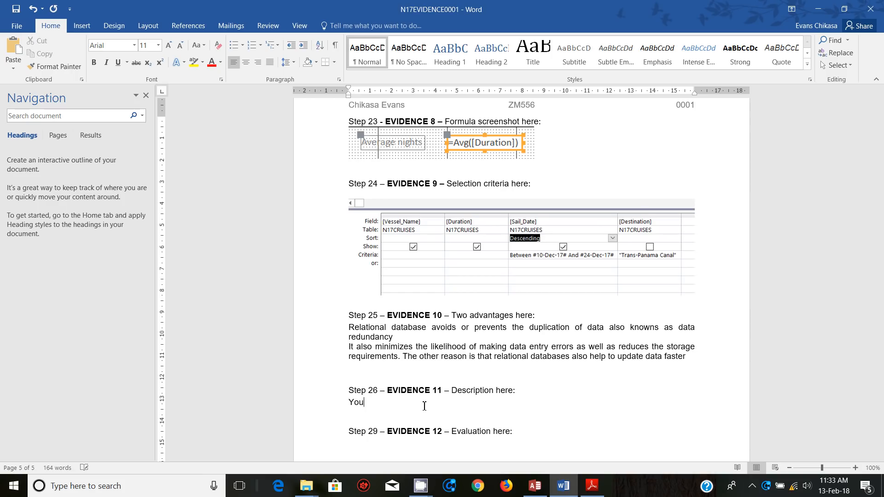
type("can request f")
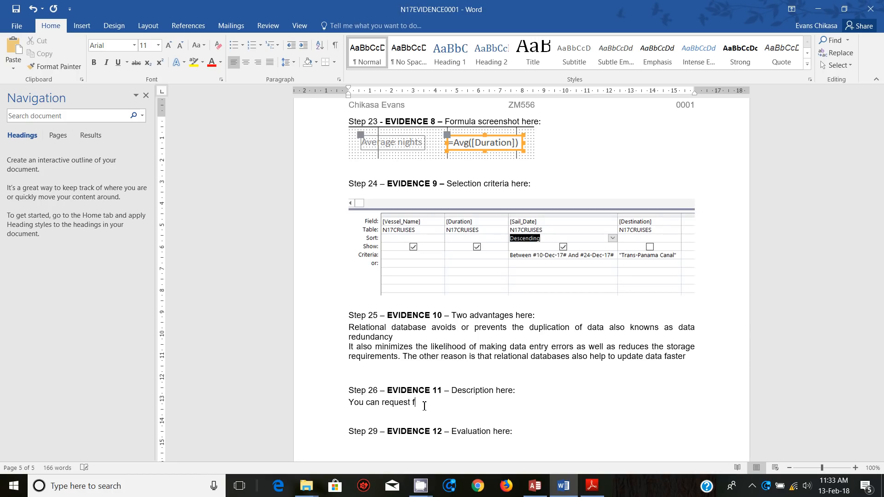
type("or customer f")
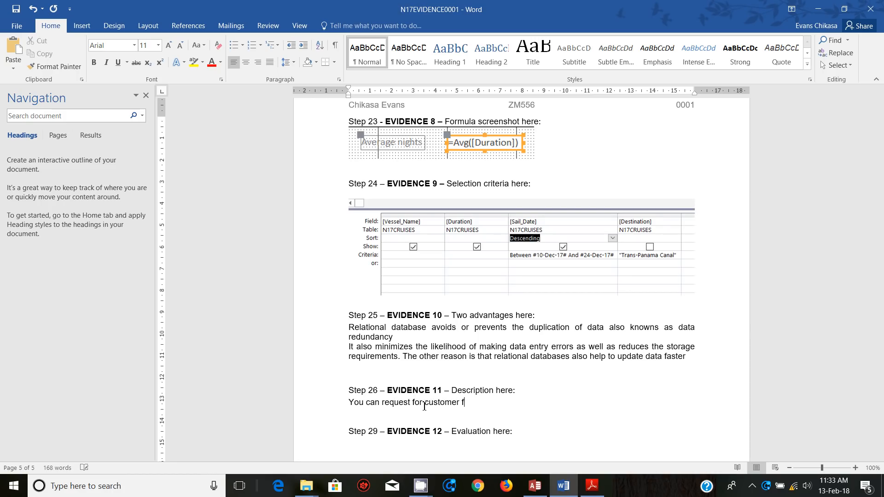
type("eedback")
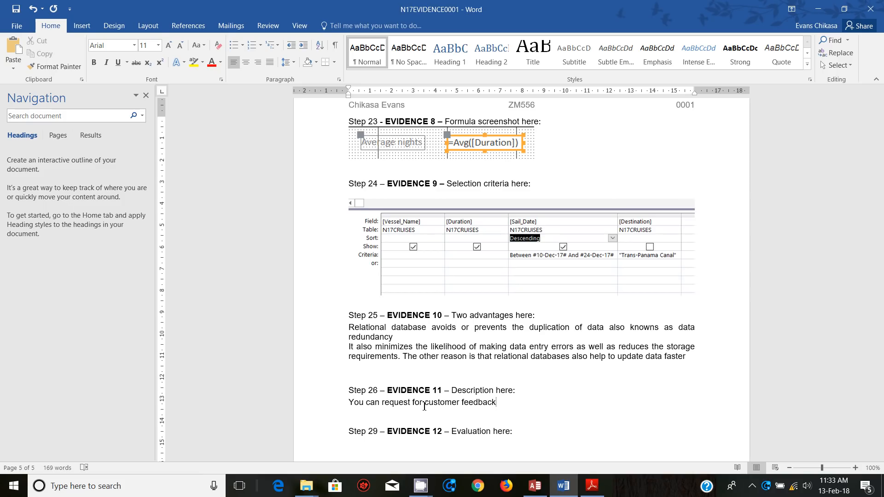
type("on your")
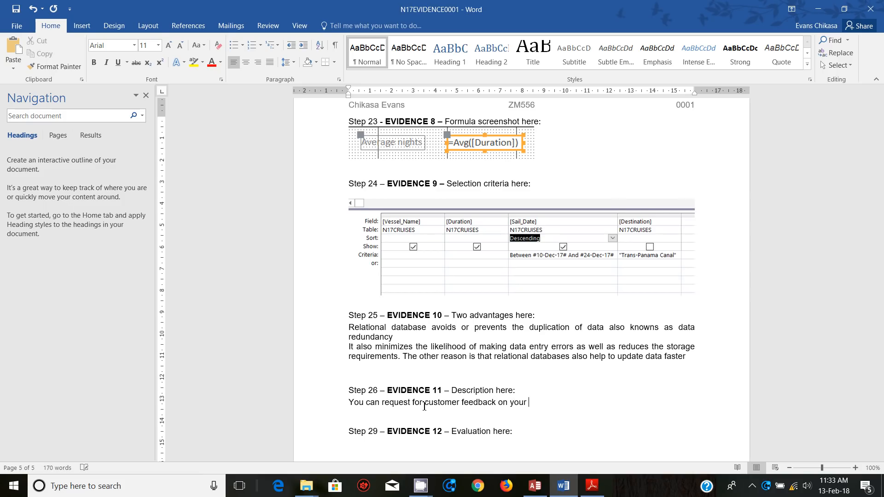
type("business. A")
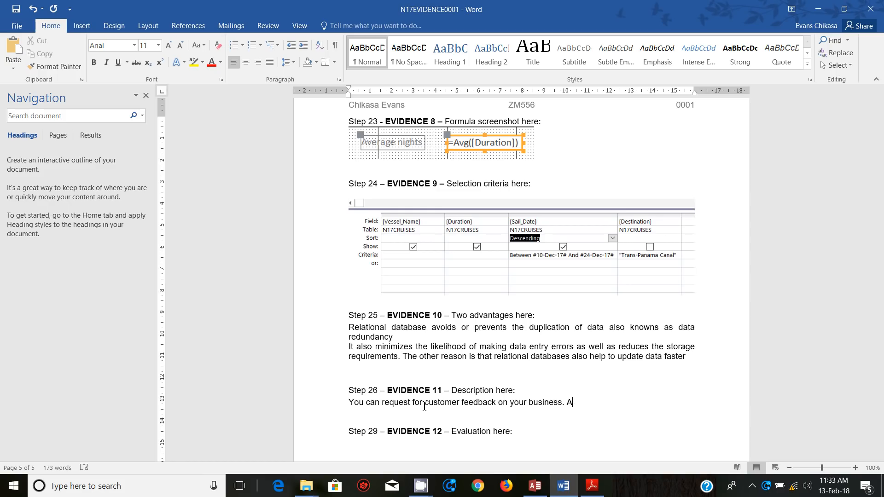
- Add that you can also make posts and news items about products
type("lso")
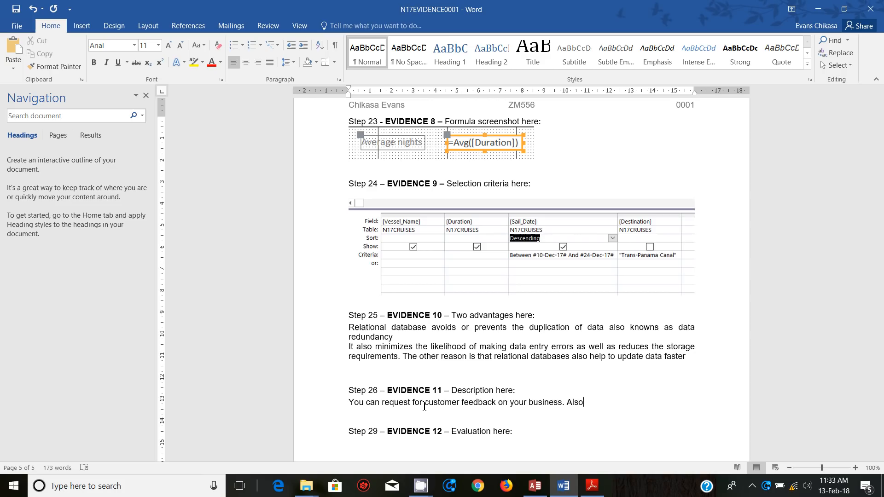
type("you can m")
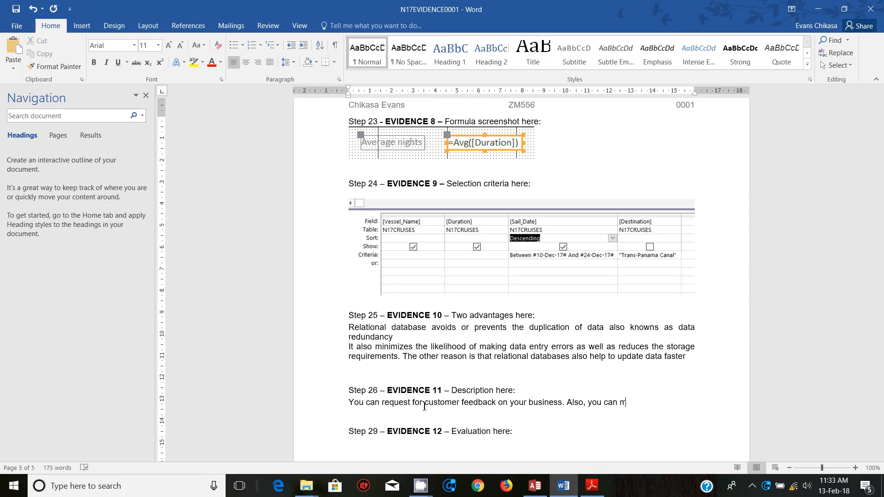
type("ake posts")
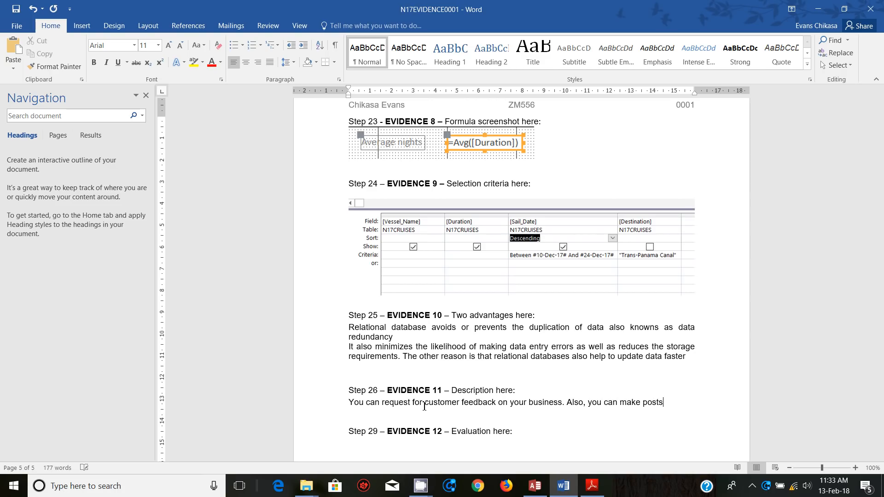
type(", news")
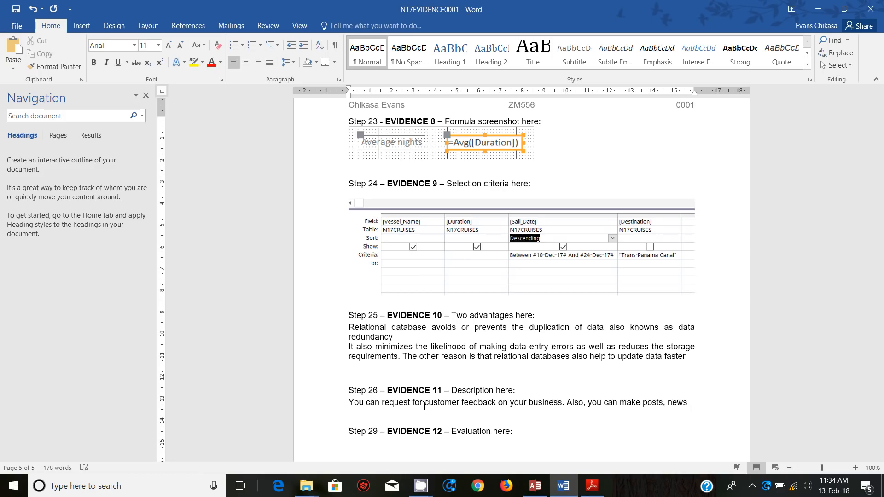
type("items")
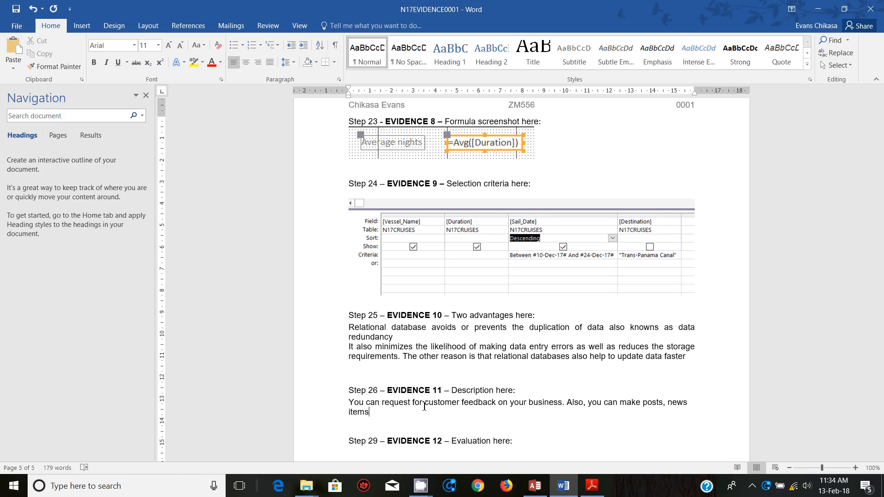
type("about")
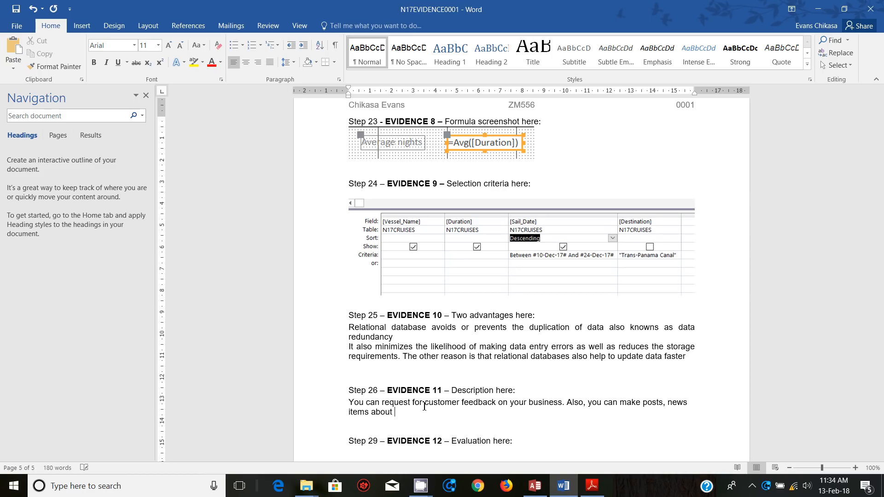
type("products. Y")
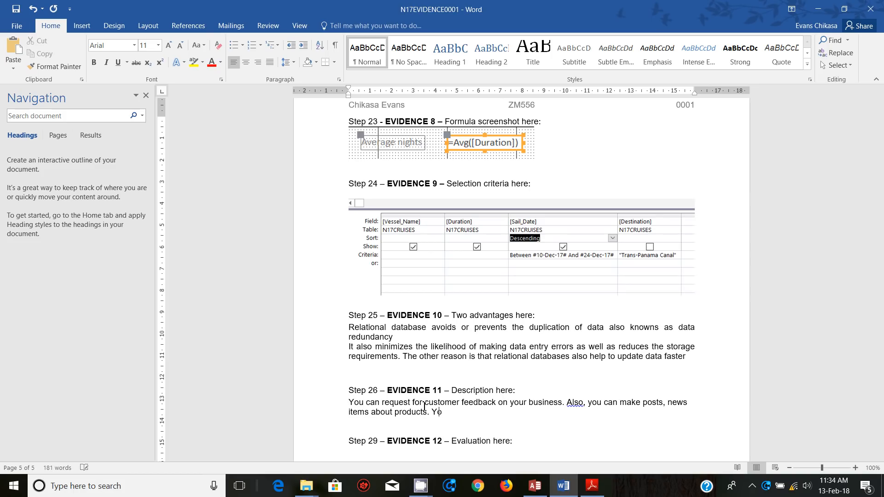
- Add that you post videos and photos to communicate with your customers
type("ou post")
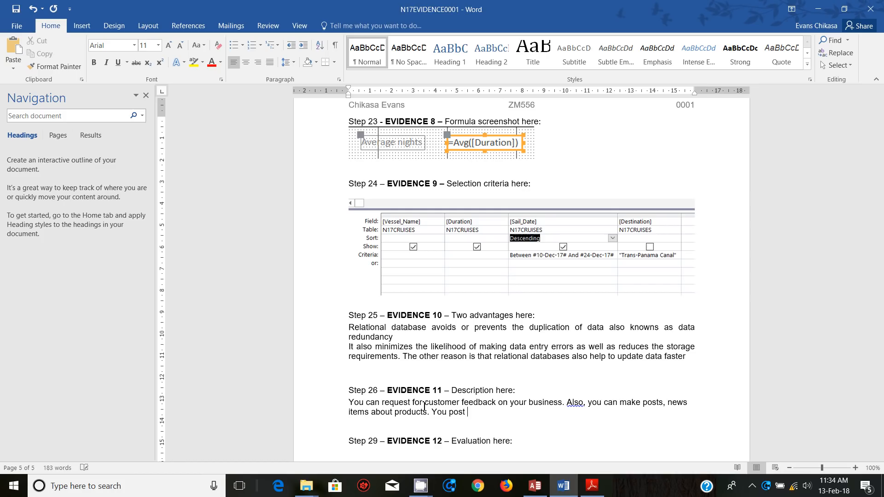
type("videos")
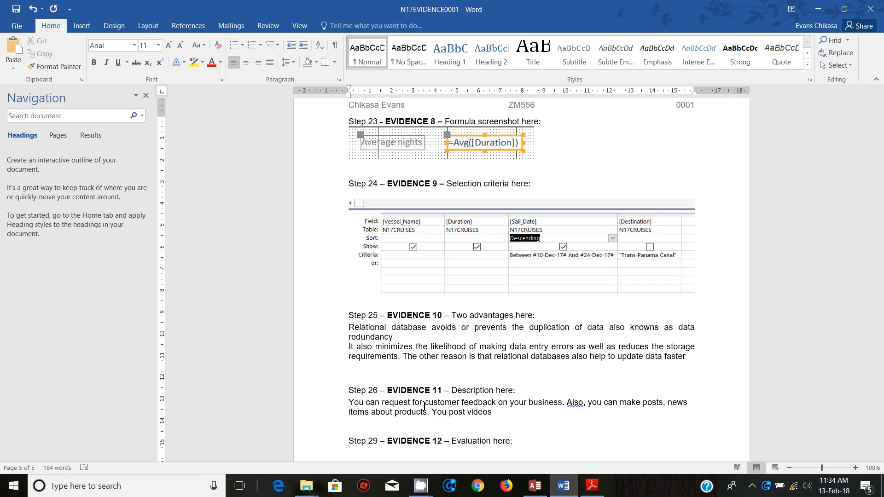
type(", photos to communicate")
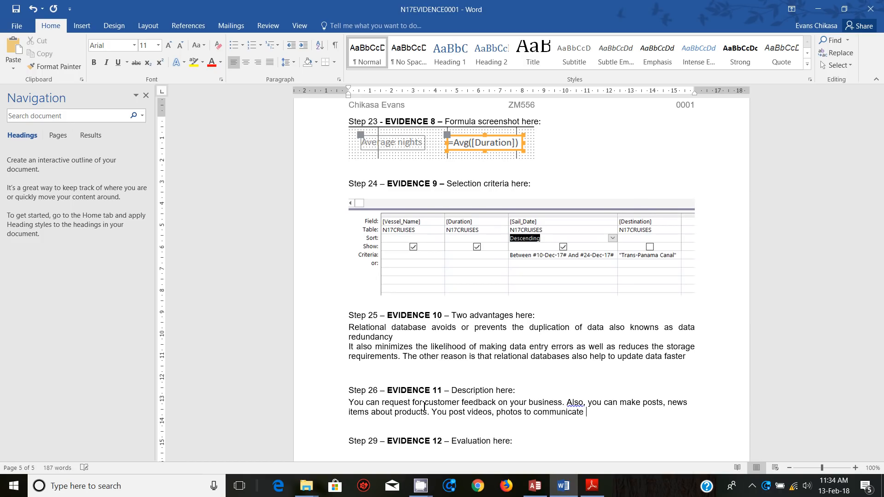
type("with your")
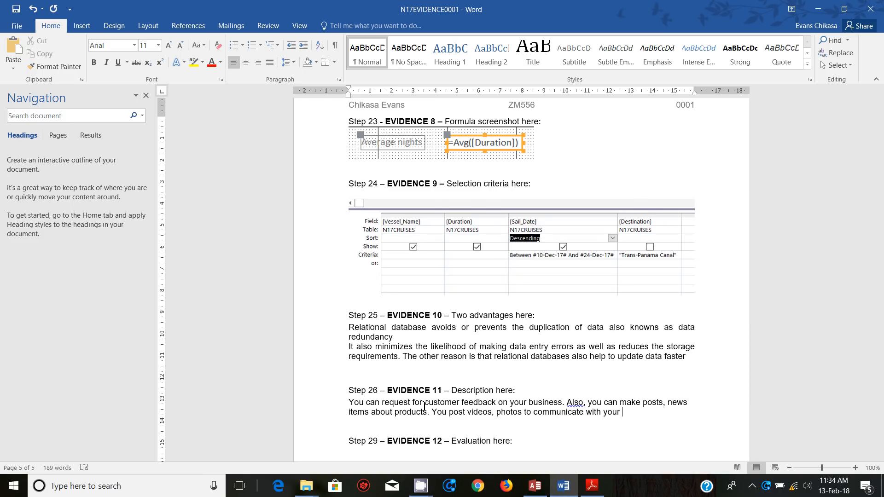
type("customers")
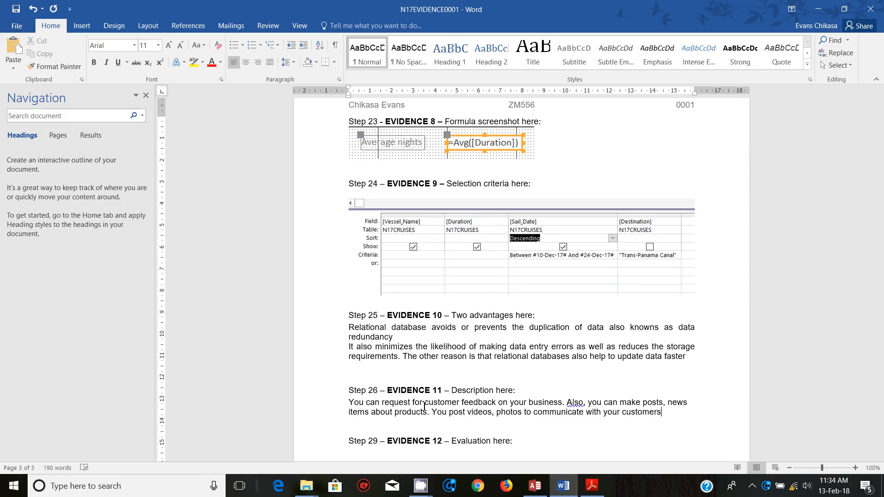
type(".")
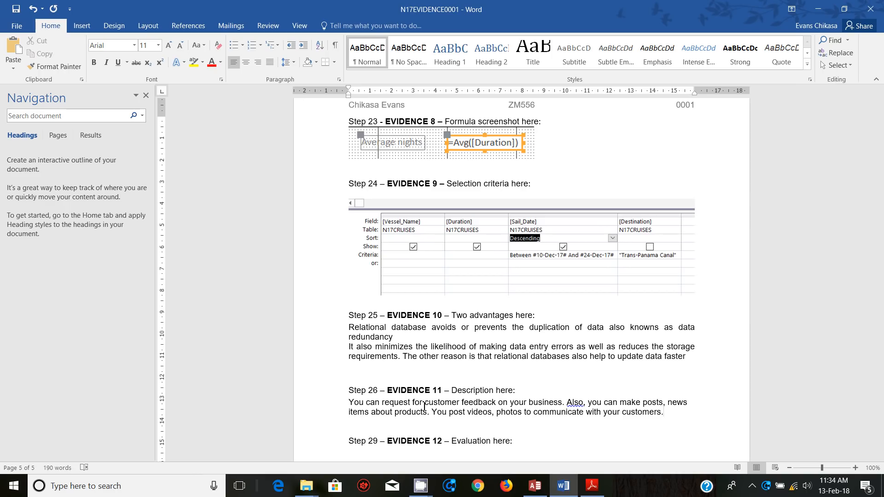
left_click(664, 412)
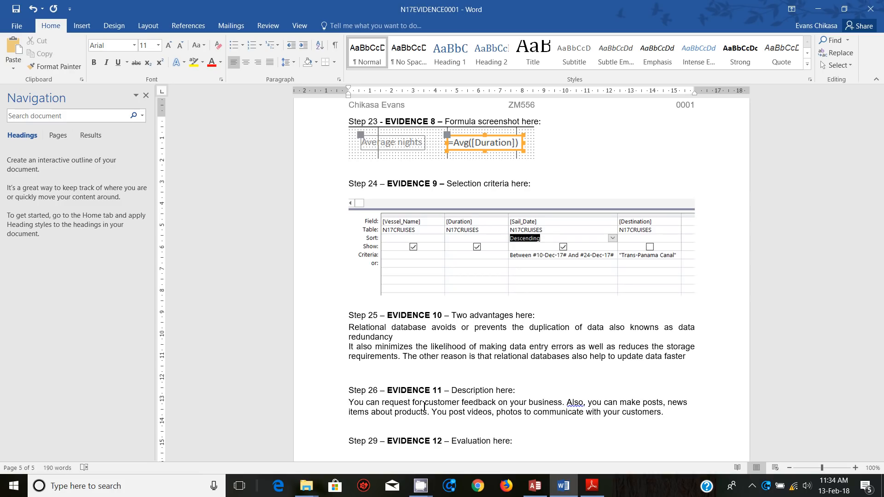
- Write that you can chat with customers and make negotiations for prices or cost of products online
left_click(665, 412)
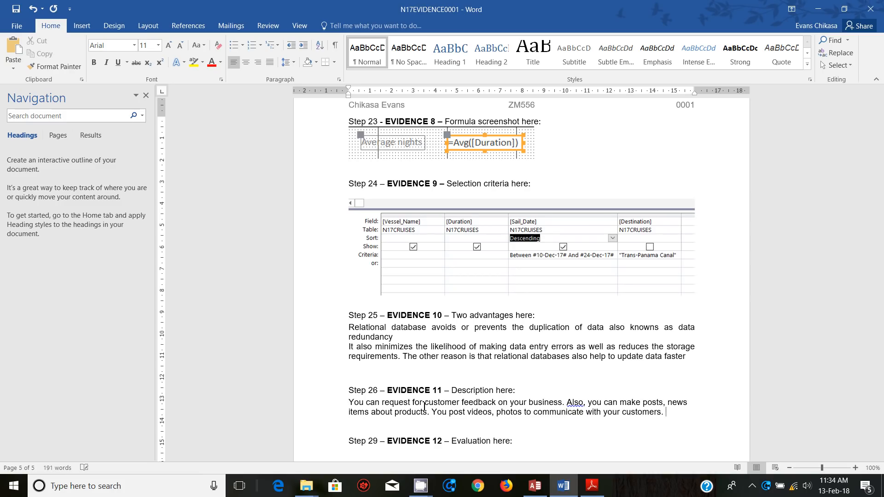
type("youc")
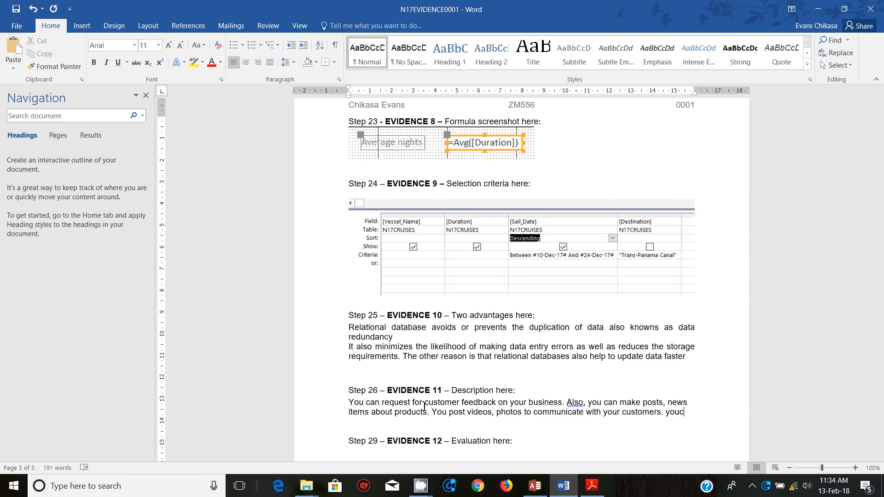
type("can chat")
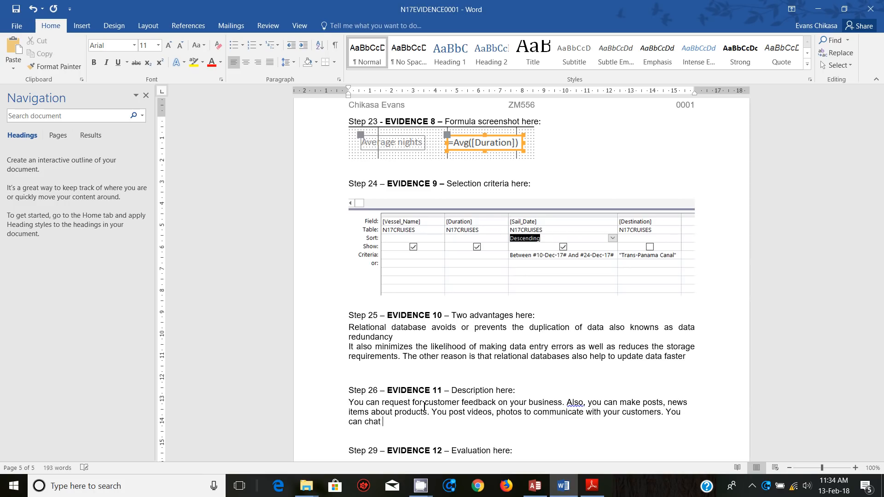
type("with cus")
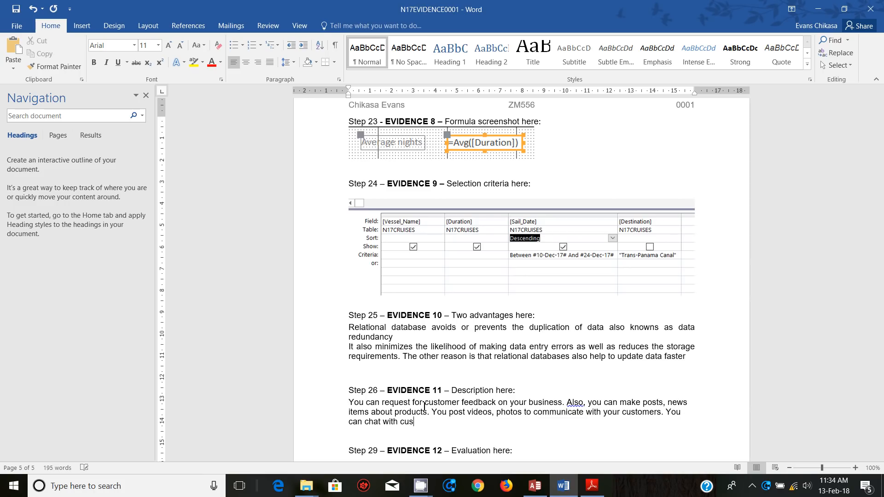
type("moe")
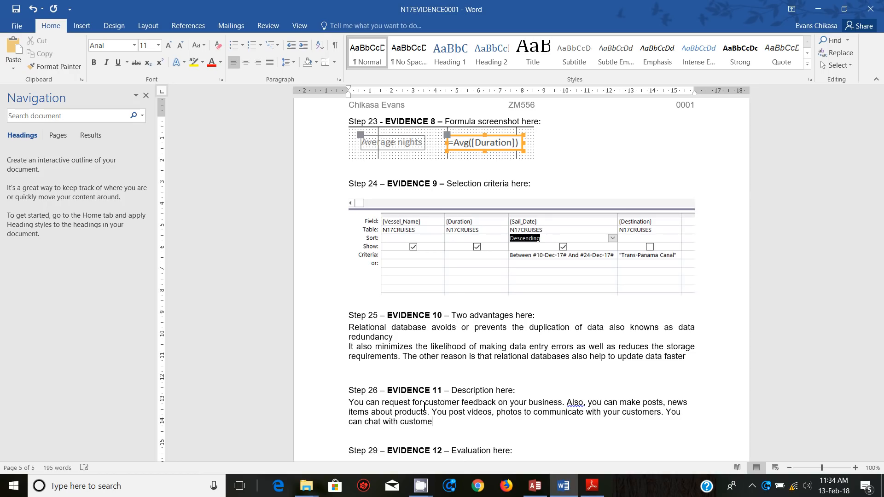
type("rs and make")
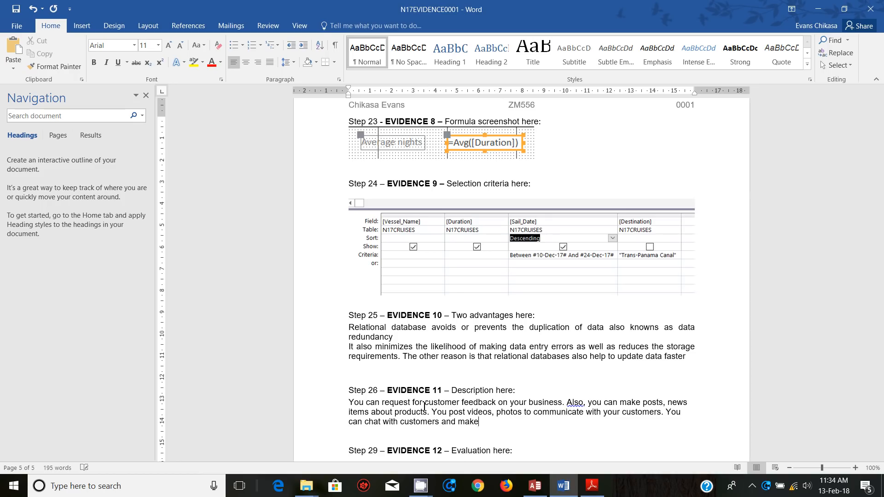
type("negoti")
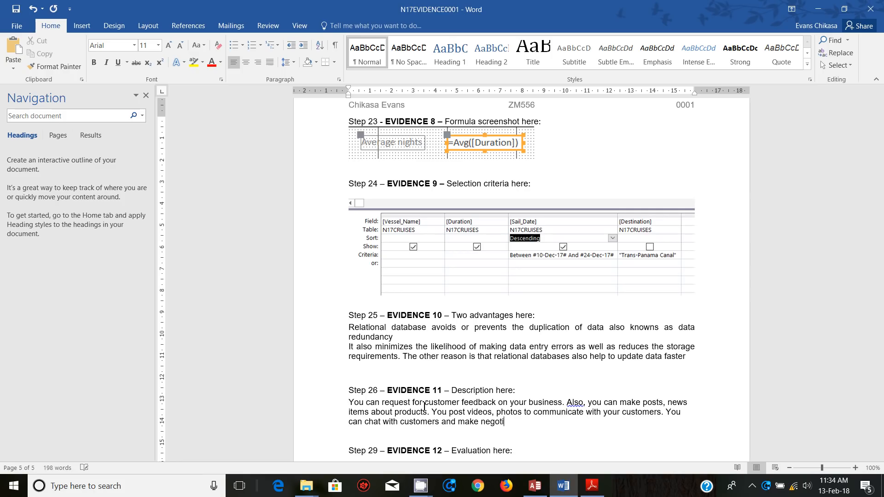
type("ations for pric")
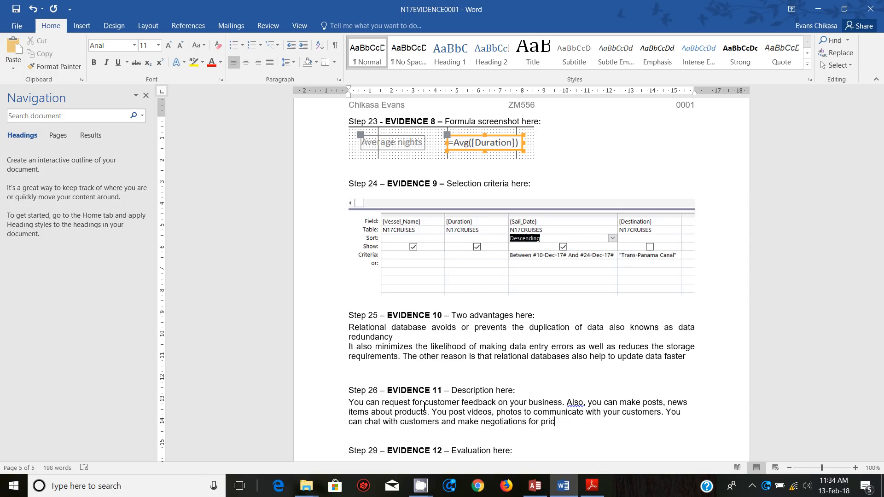
type("es or c")
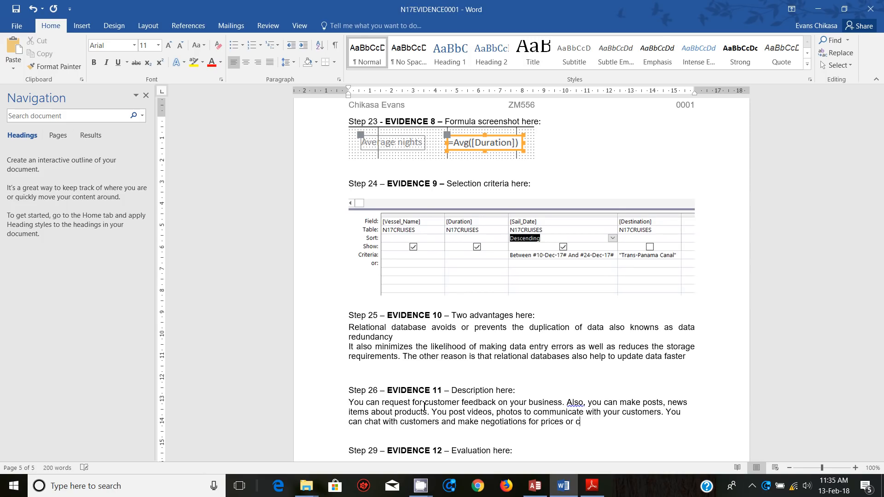
type("ost of pro")
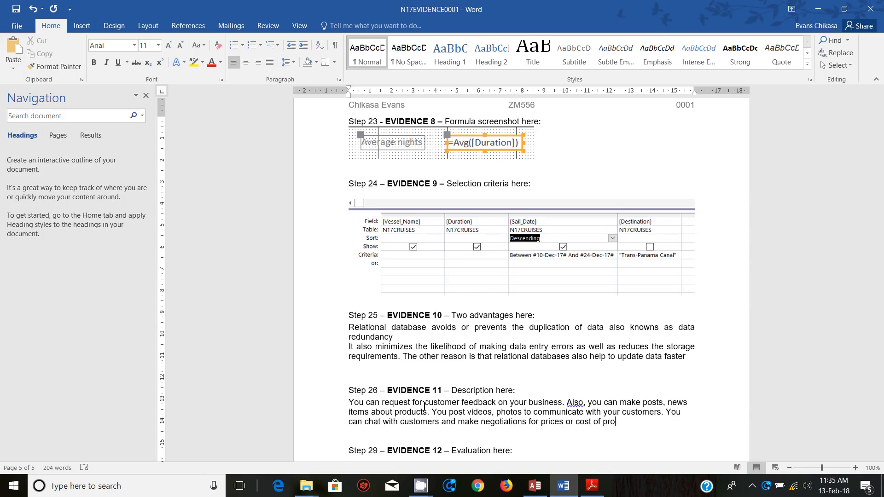
type("ducts online")
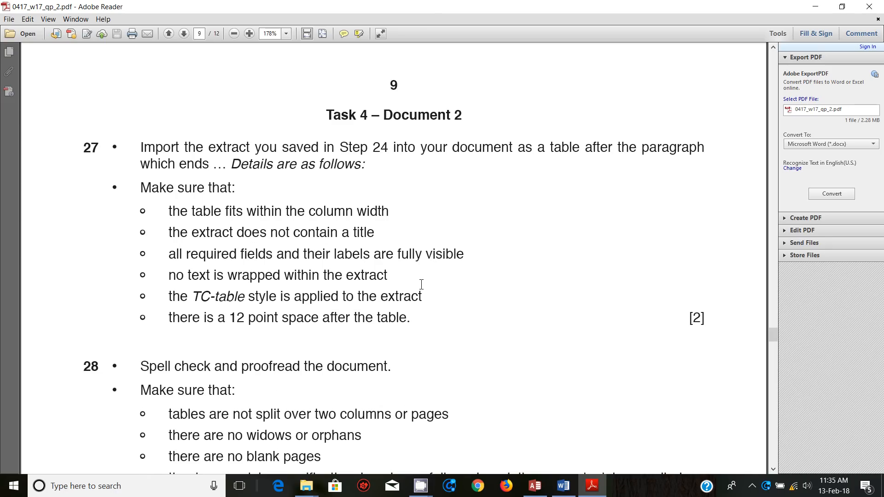
mouse_move(436, 271)
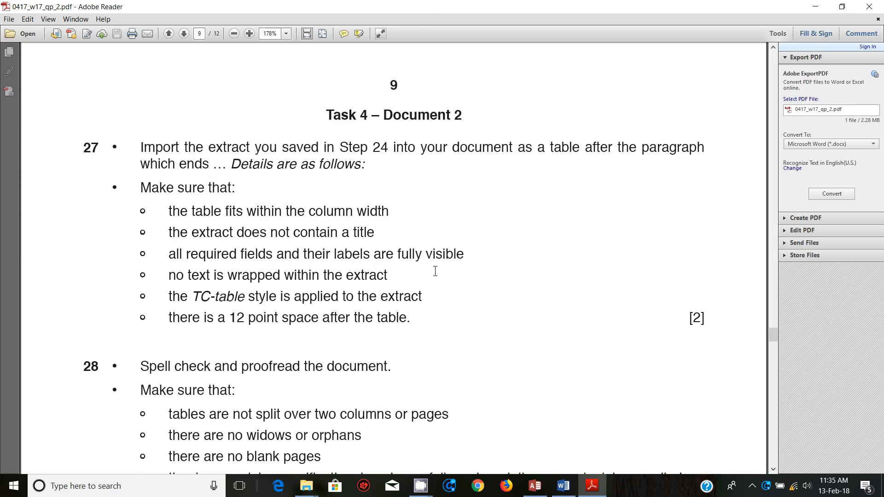
mouse_move(424, 270)
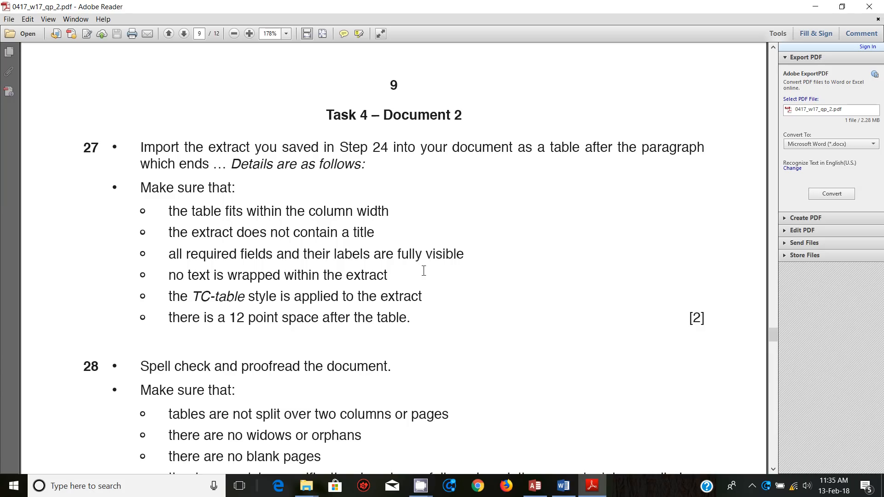
mouse_move(439, 262)
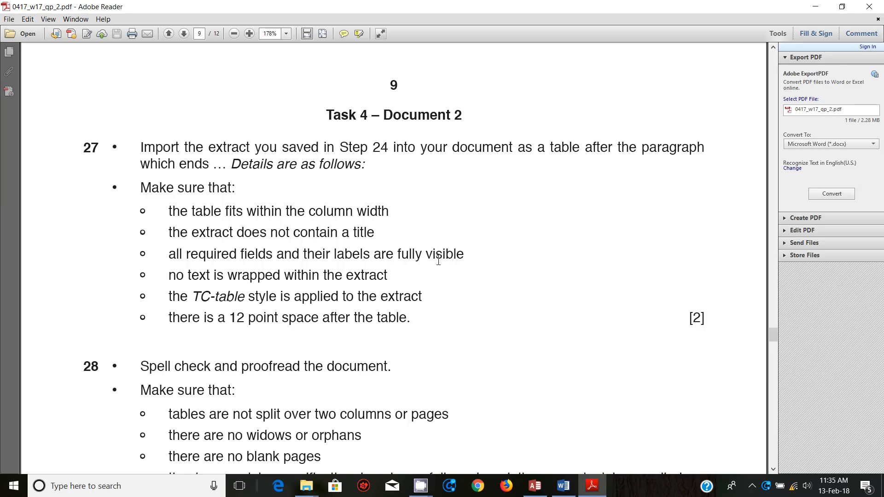
mouse_move(708, 488)
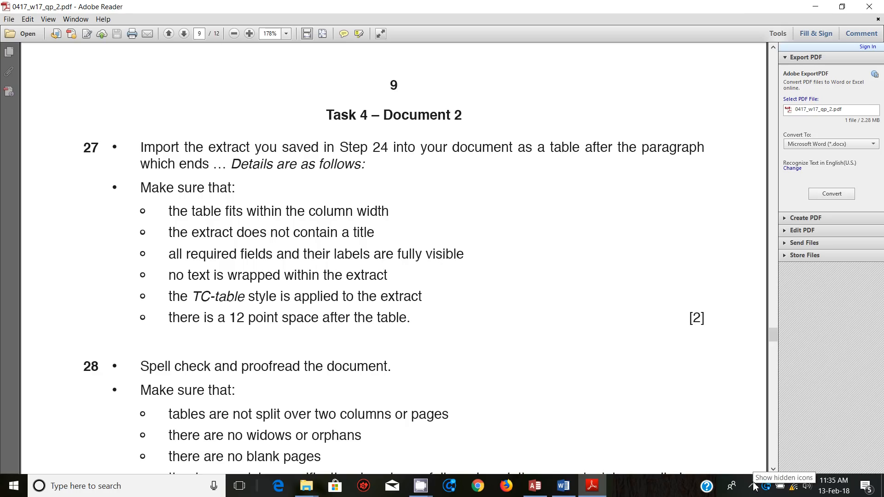
- Show the hidden system tray icons over the Adobe Reader question paper
left_click(752, 486)
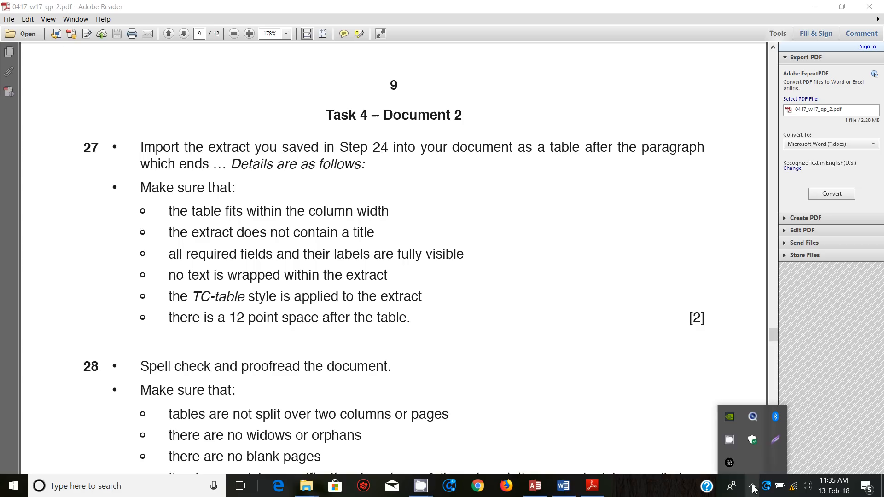